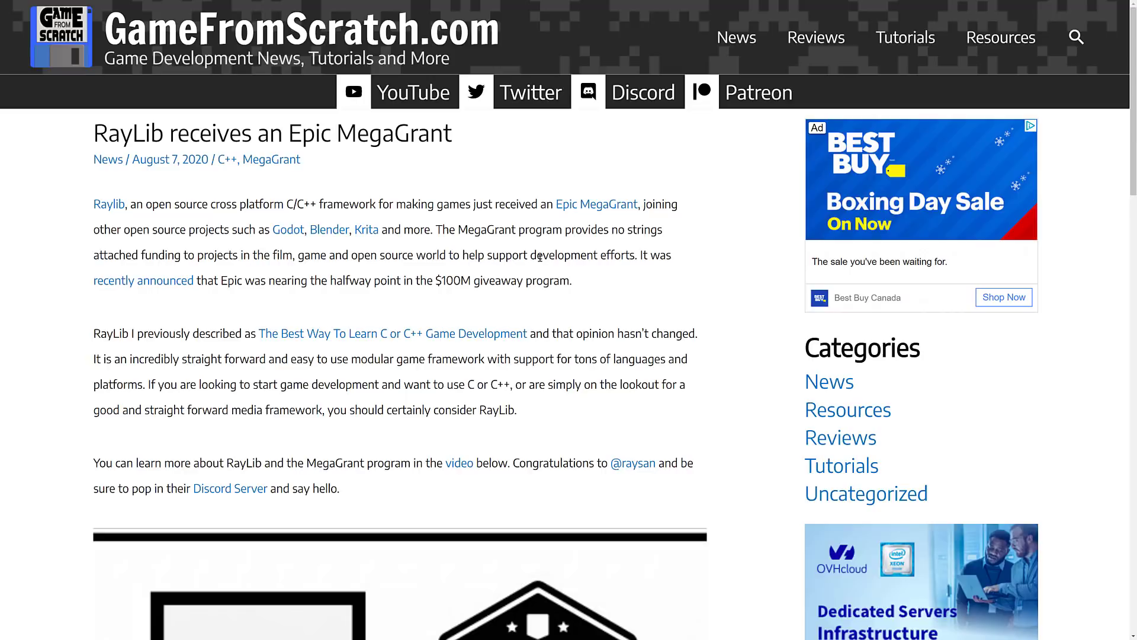
Step: Follow the Raylib link in the GameFromScratch article to the raylib.com about page
left_click(109, 204)
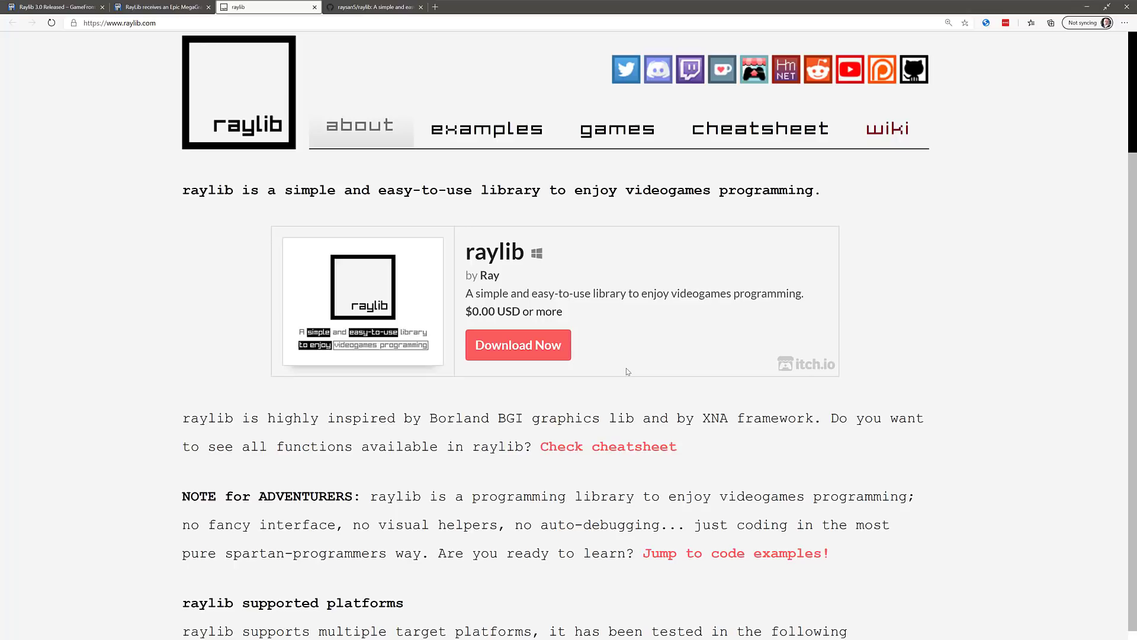
Step: Switch Edge to full screen (F11) and scroll to the platforms and language bindings
left_click(120, 22)
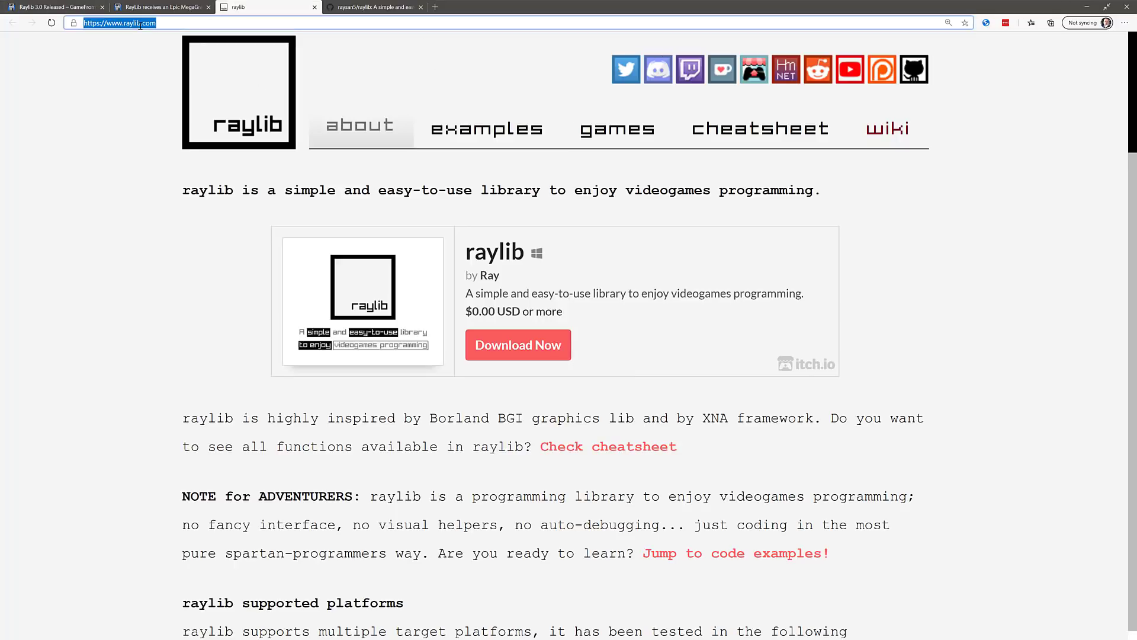
mouse_move(777, 306)
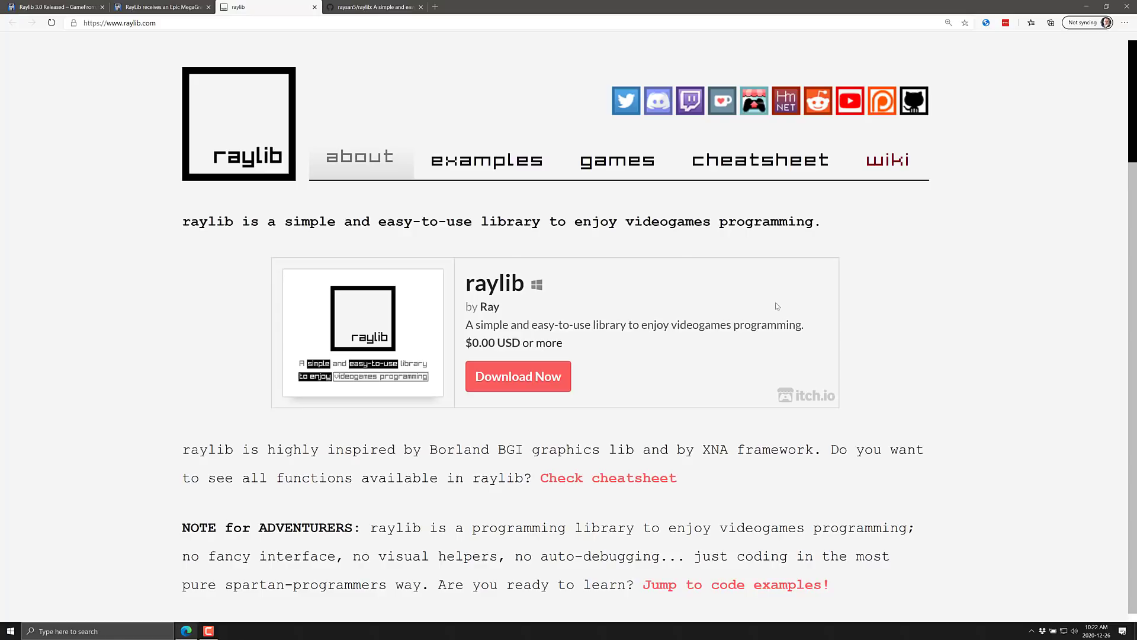
key("F11")
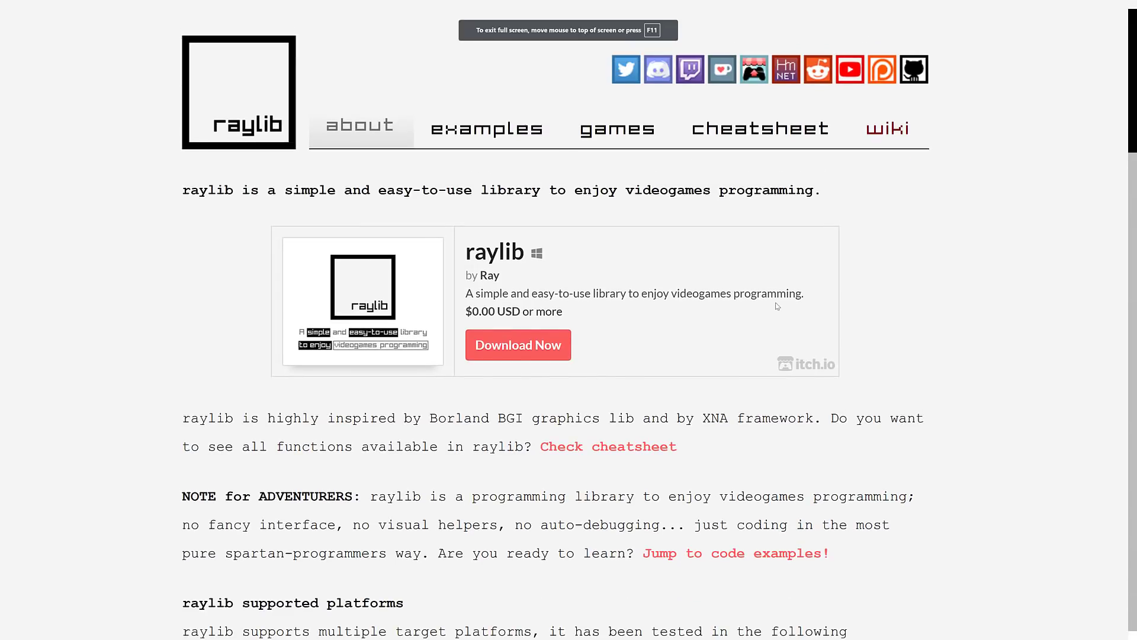
scroll("down", 3)
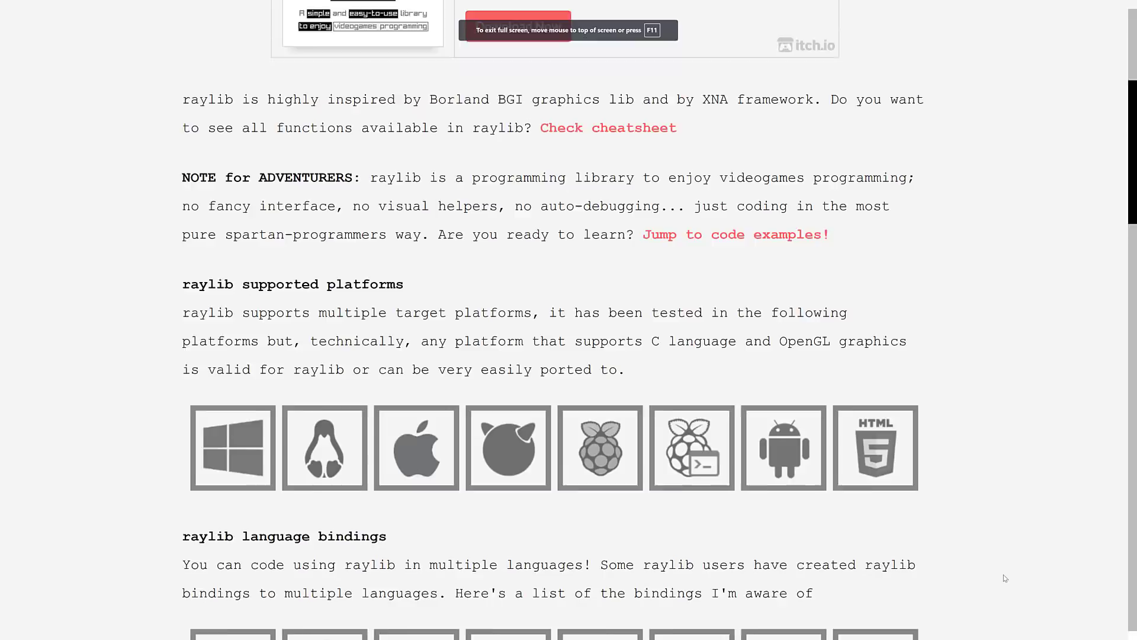
scroll("down", 3)
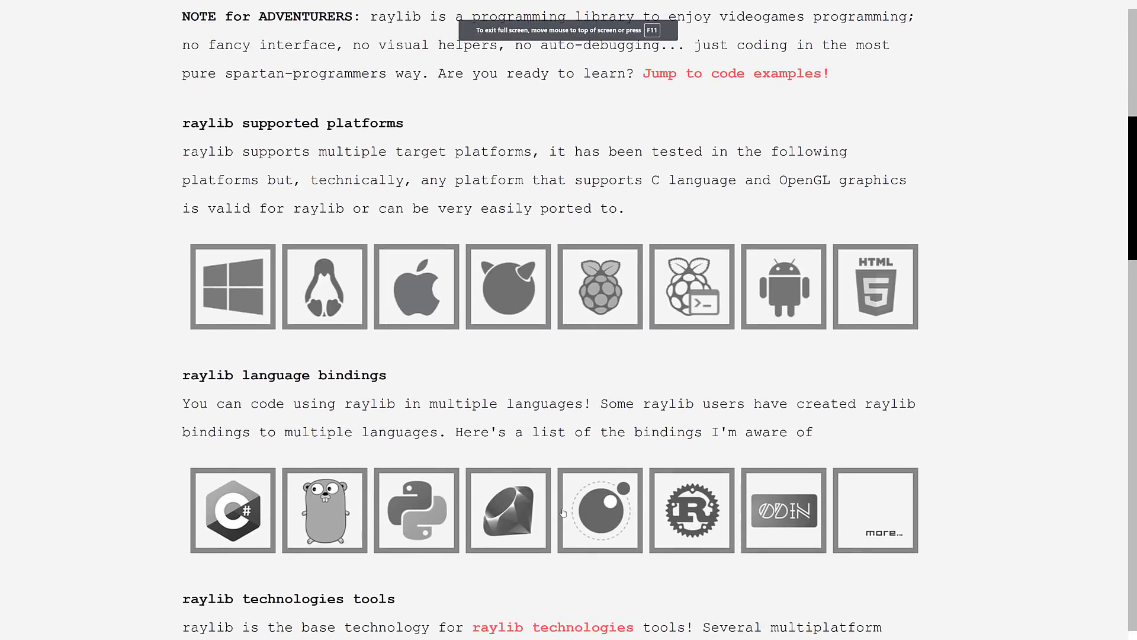
mouse_move(782, 286)
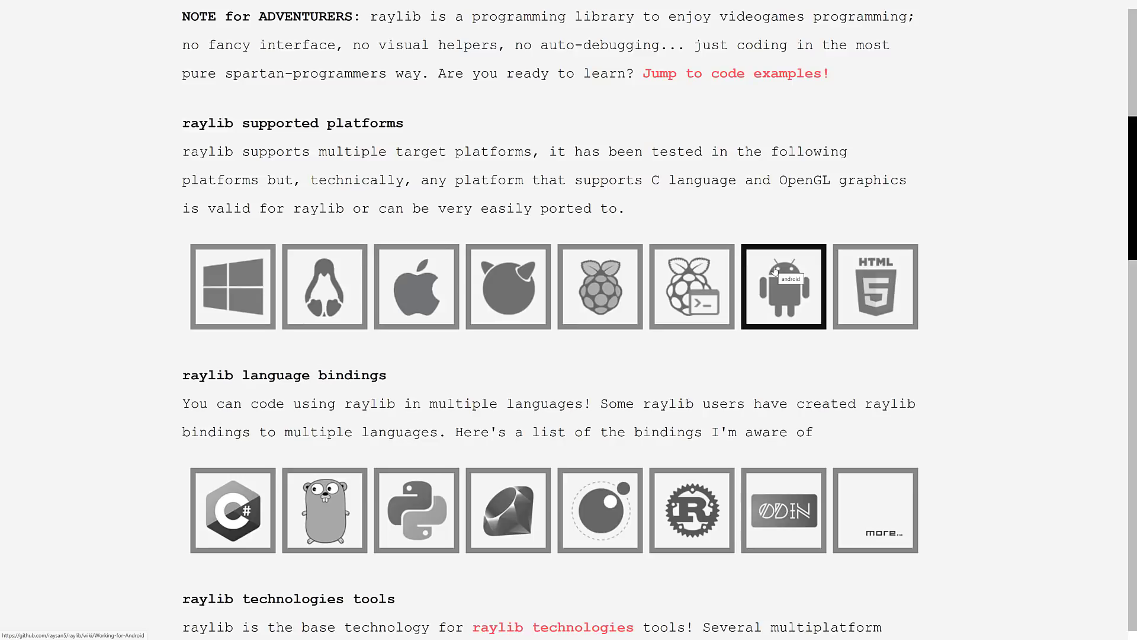
Step: Scroll past the language bindings and technologies tools to the community and contributions sections
scroll("down", 3)
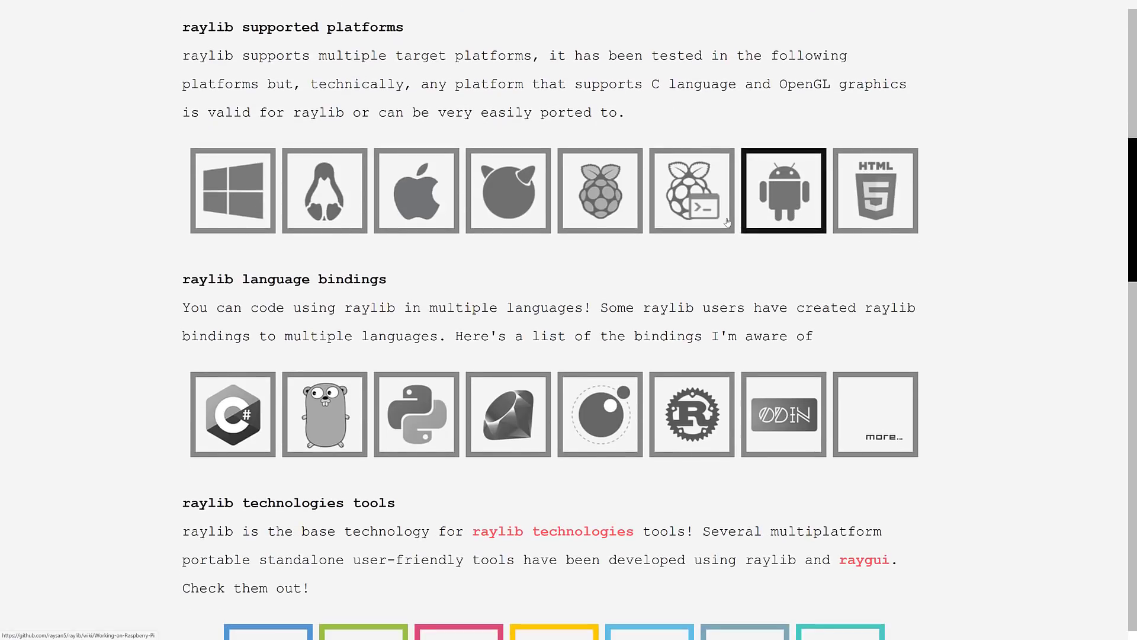
scroll("down", 3)
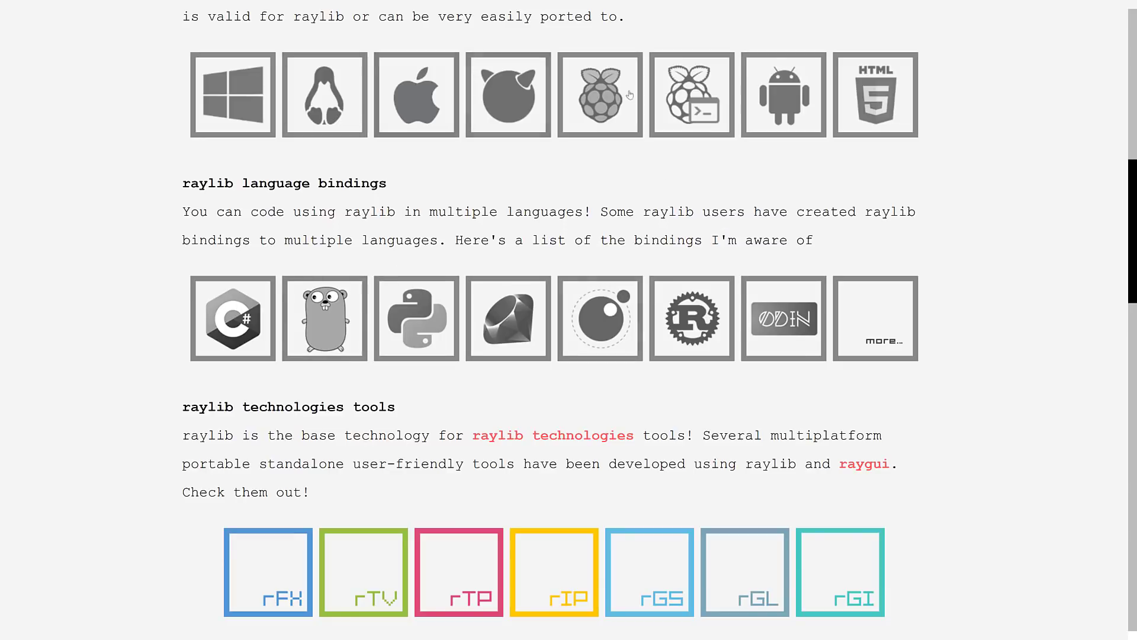
mouse_move(324, 398)
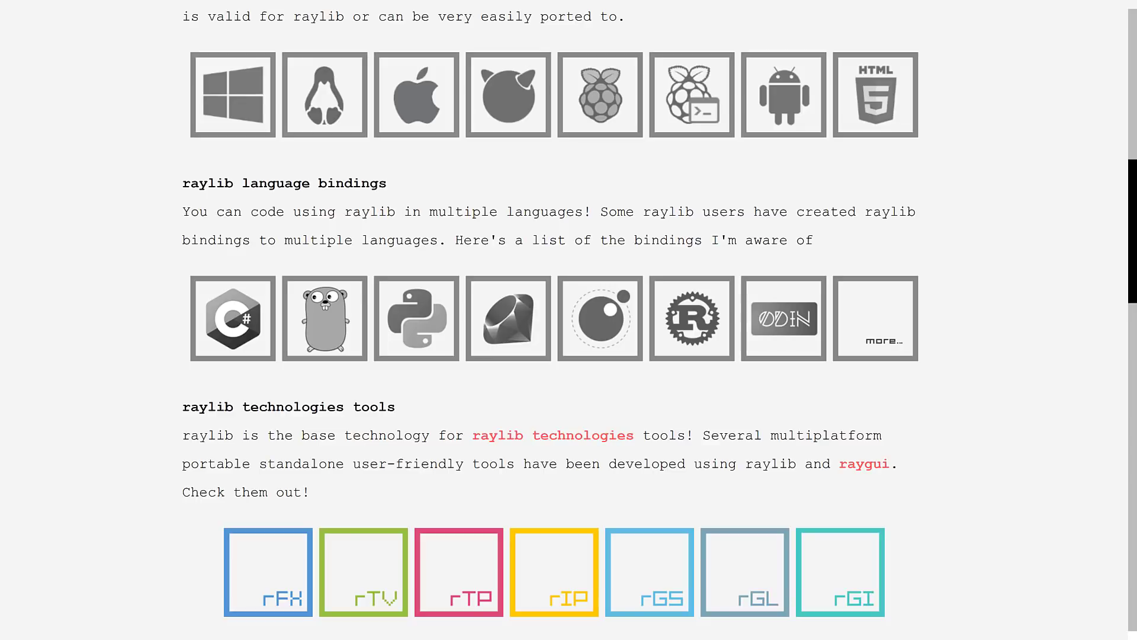
scroll("down", 3)
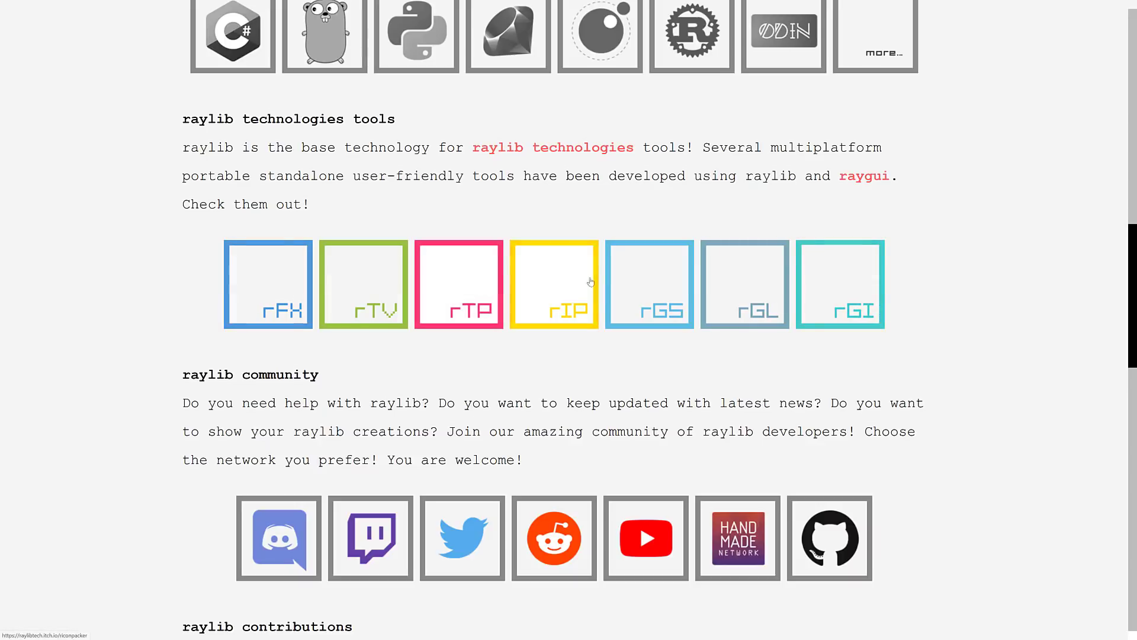
scroll("down", 3)
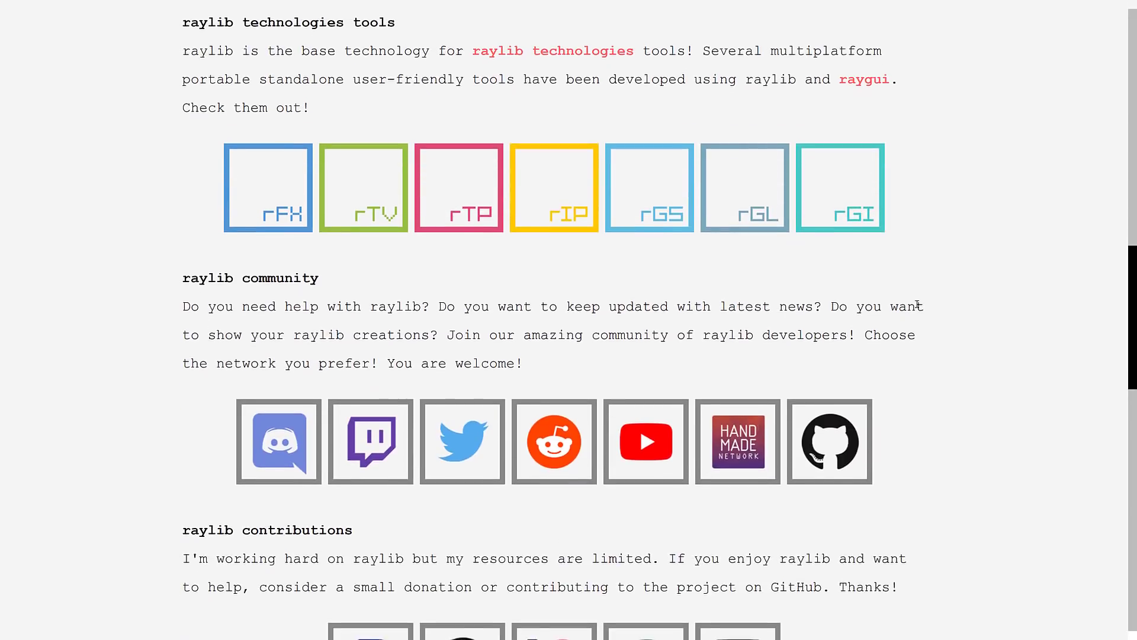
Step: Scroll below the contributions section to the raylib features list
scroll("down", 3)
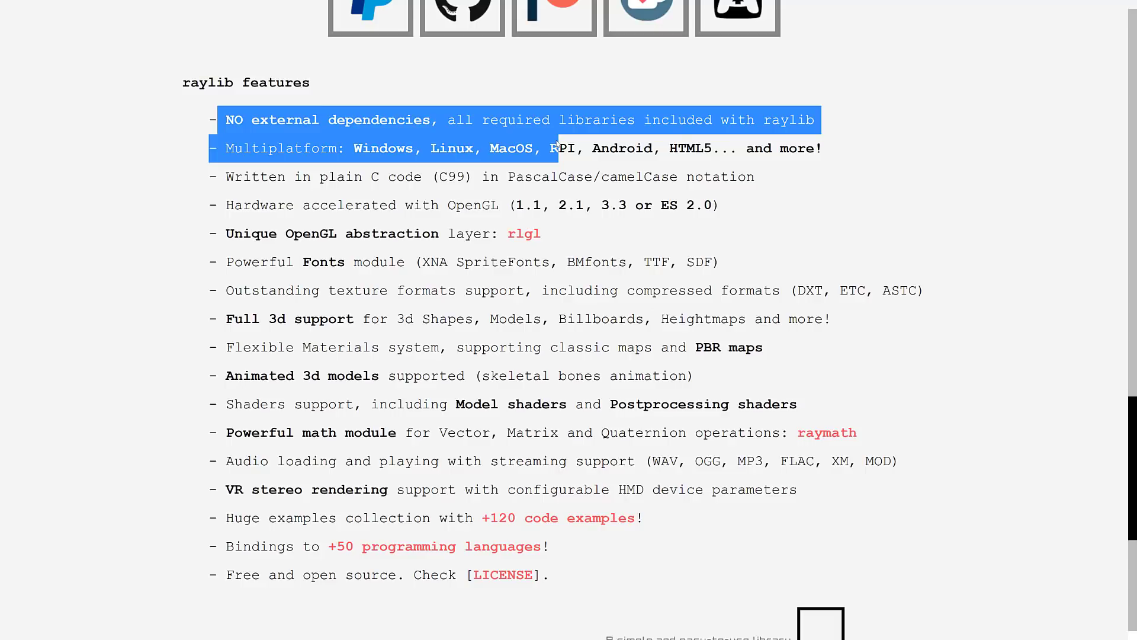
mouse_move(613, 246)
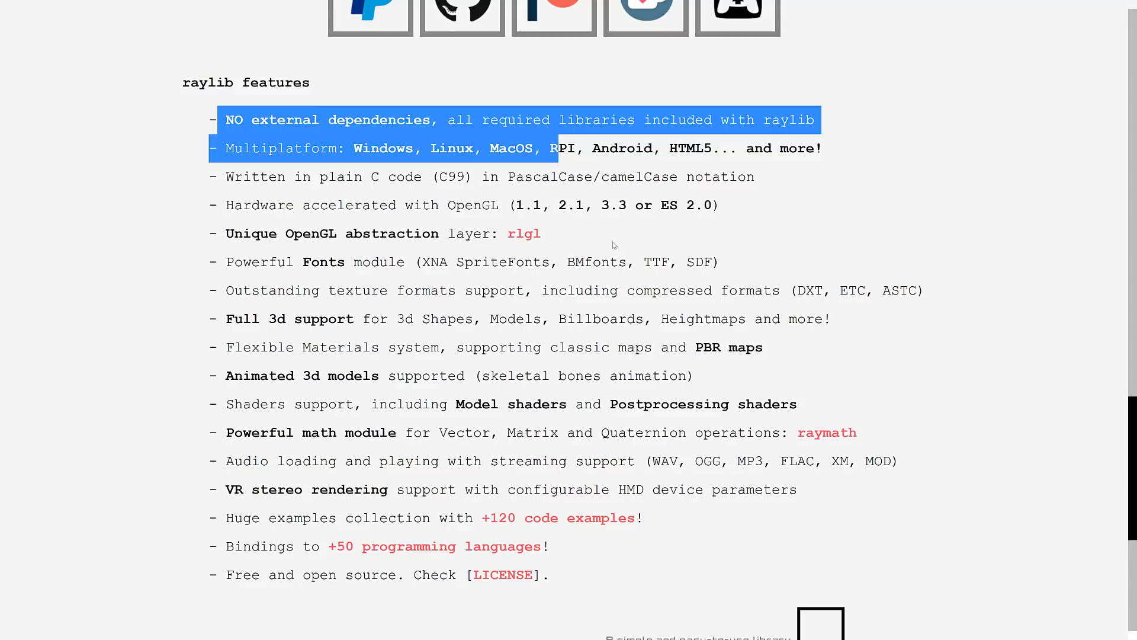
Step: Scroll to the architecture diagram, then select the '+50 programming languages' phrase
scroll("down", 3)
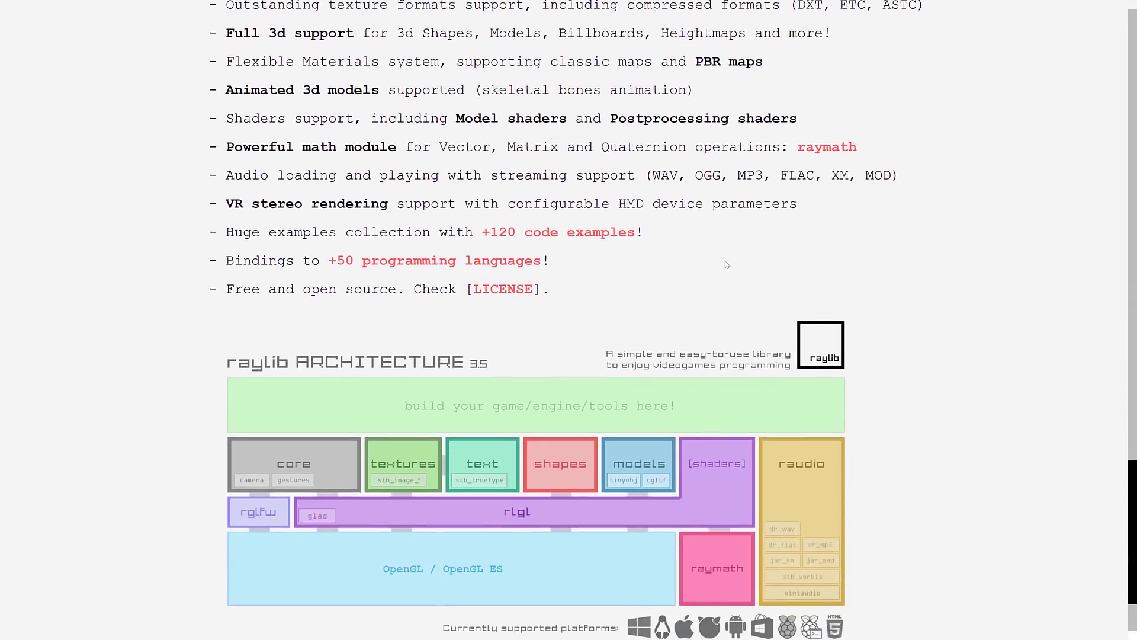
scroll("down", 3)
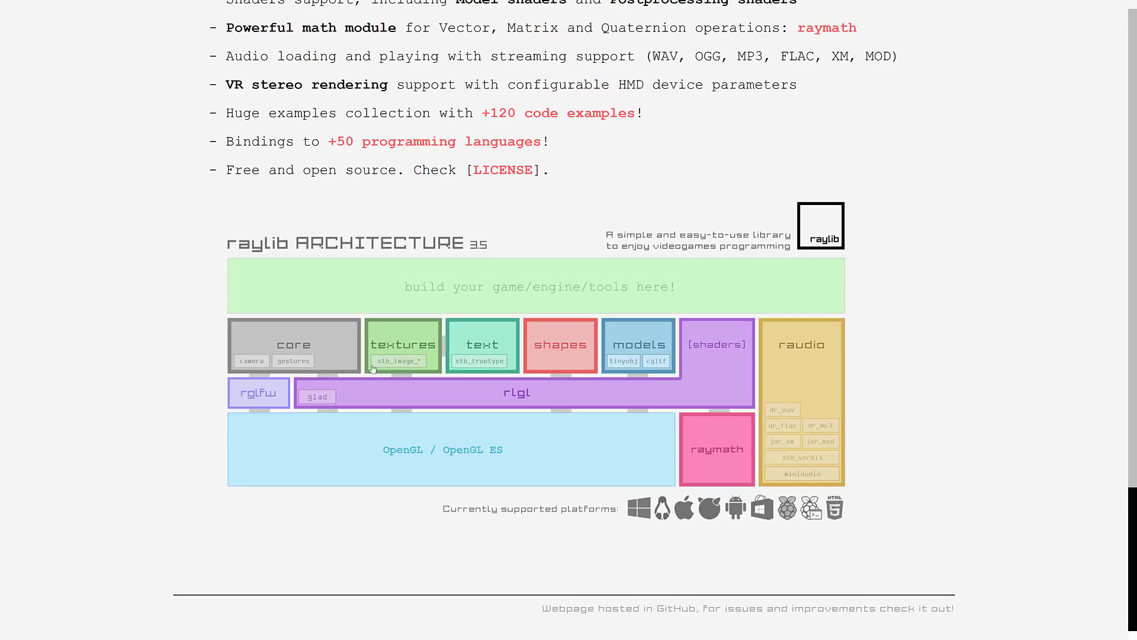
mouse_move(371, 379)
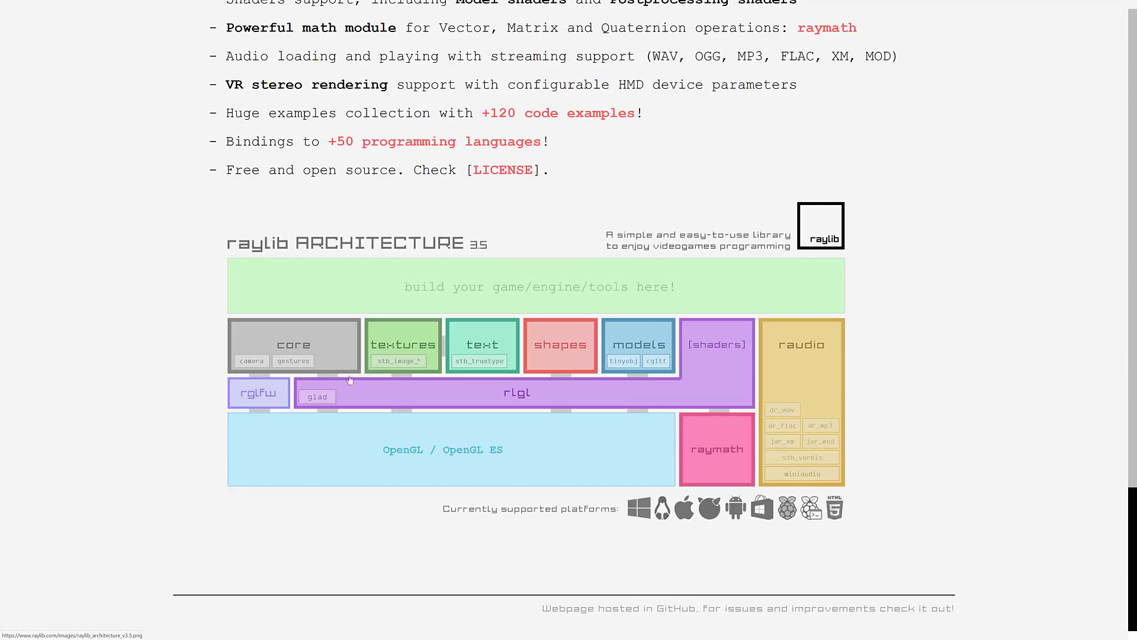
mouse_move(662, 343)
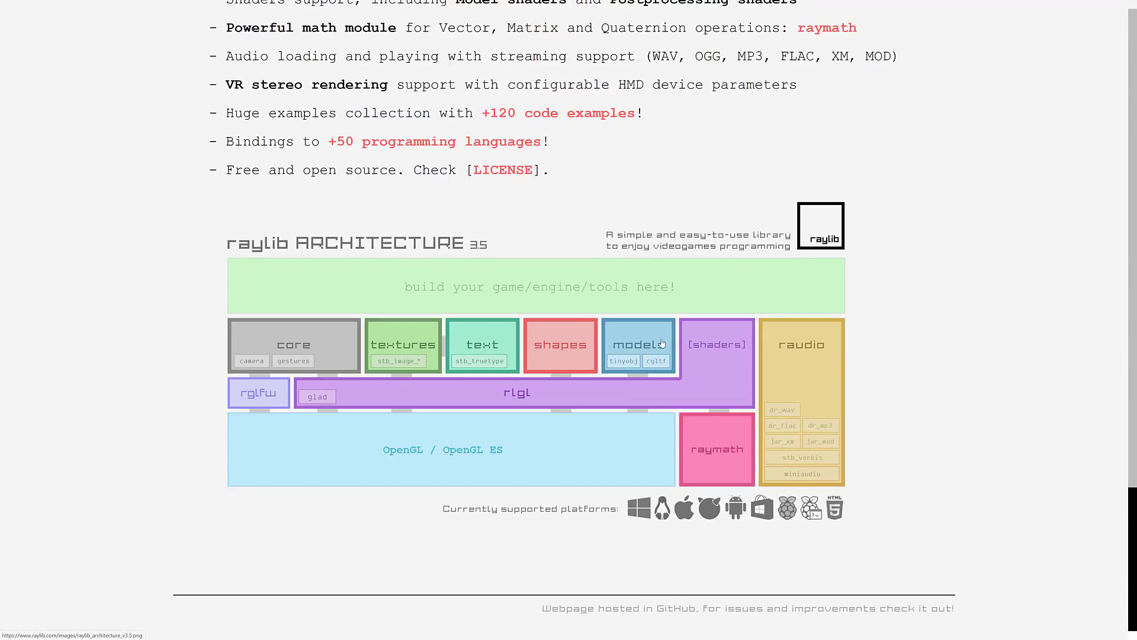
mouse_move(259, 465)
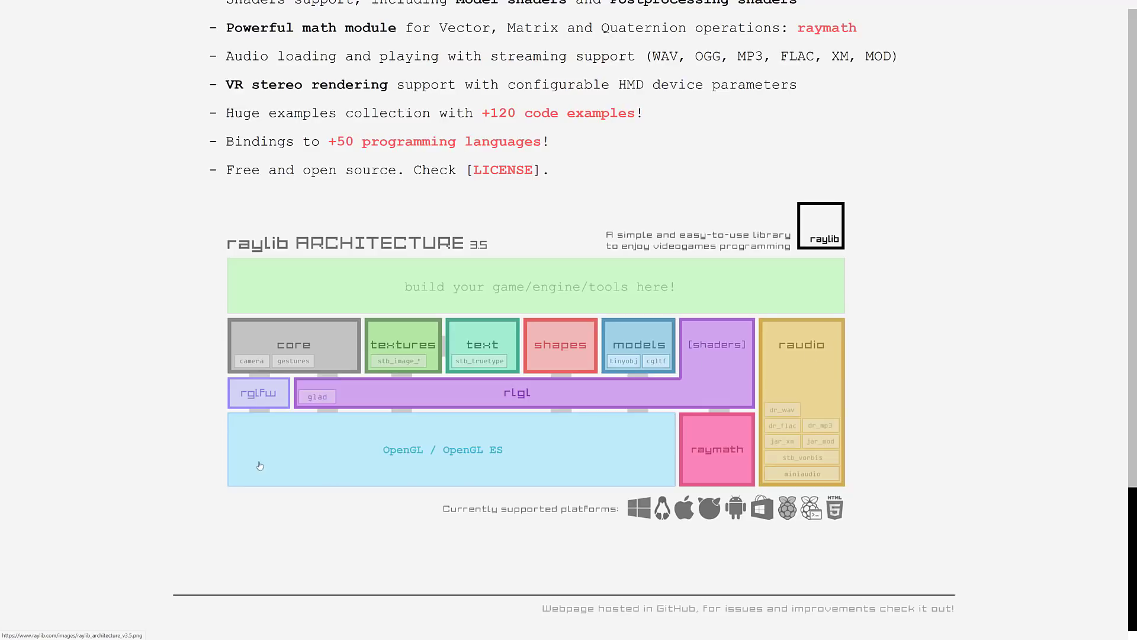
mouse_move(481, 460)
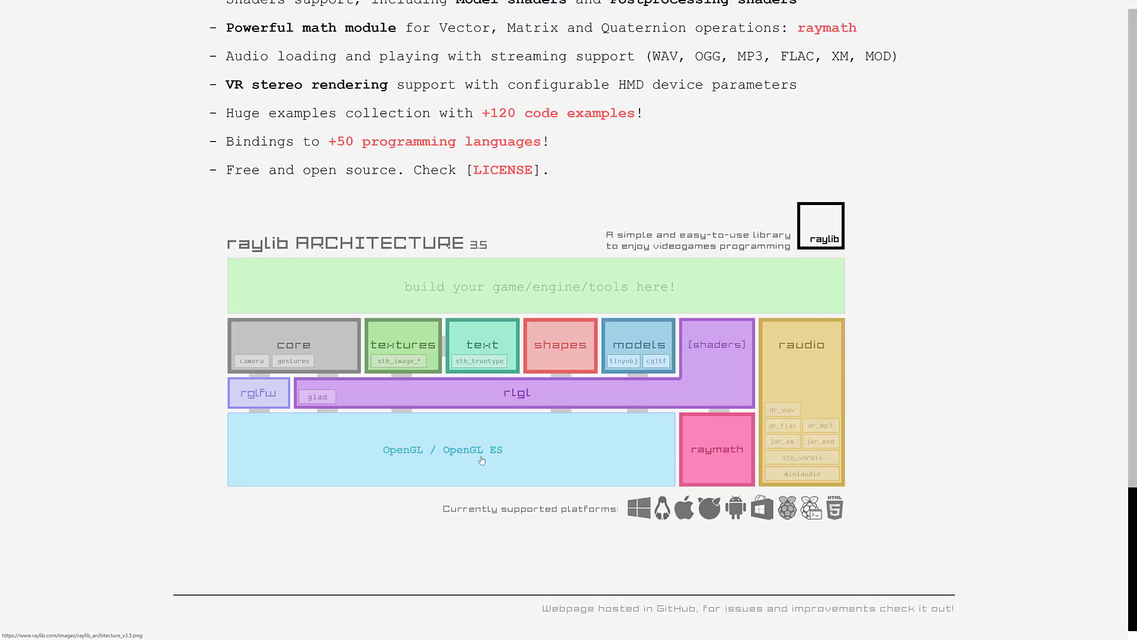
mouse_move(748, 459)
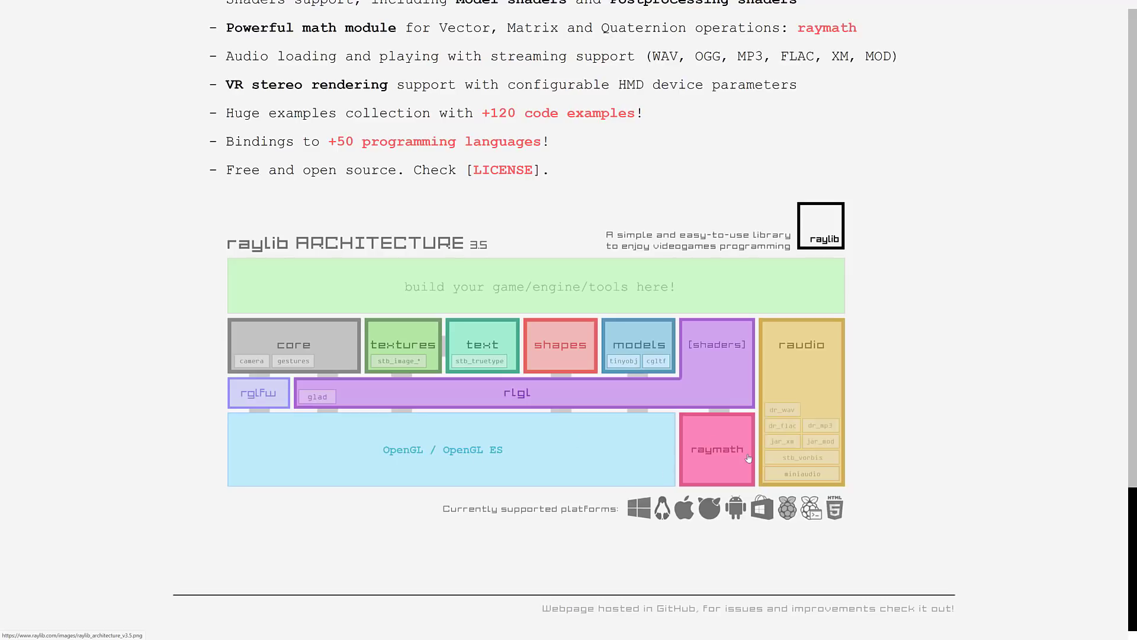
mouse_move(725, 449)
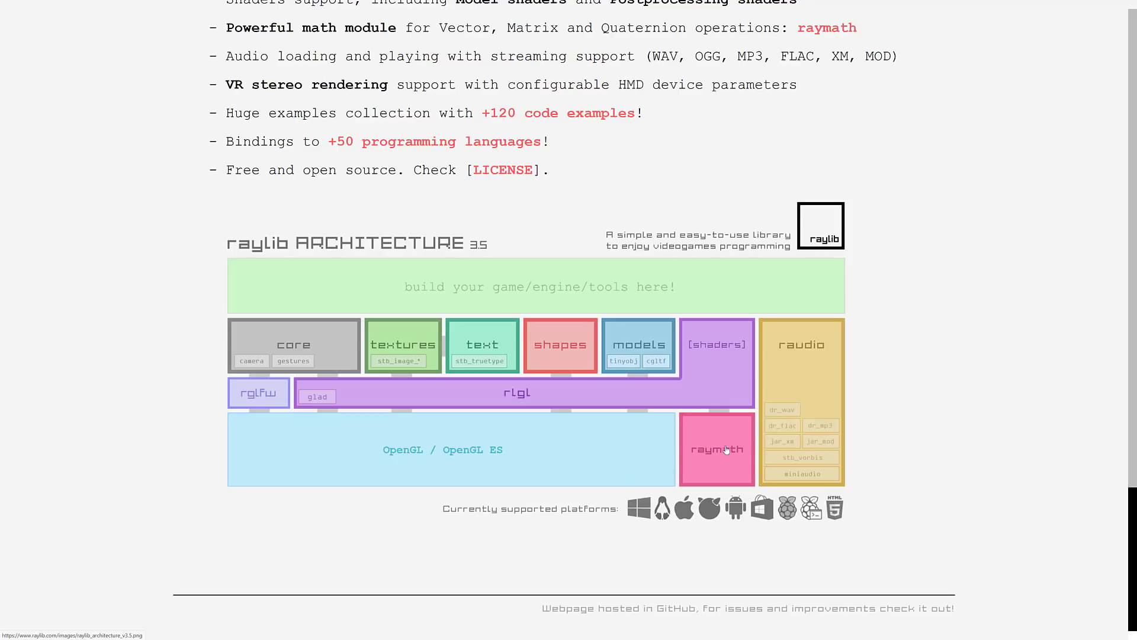
mouse_move(715, 420)
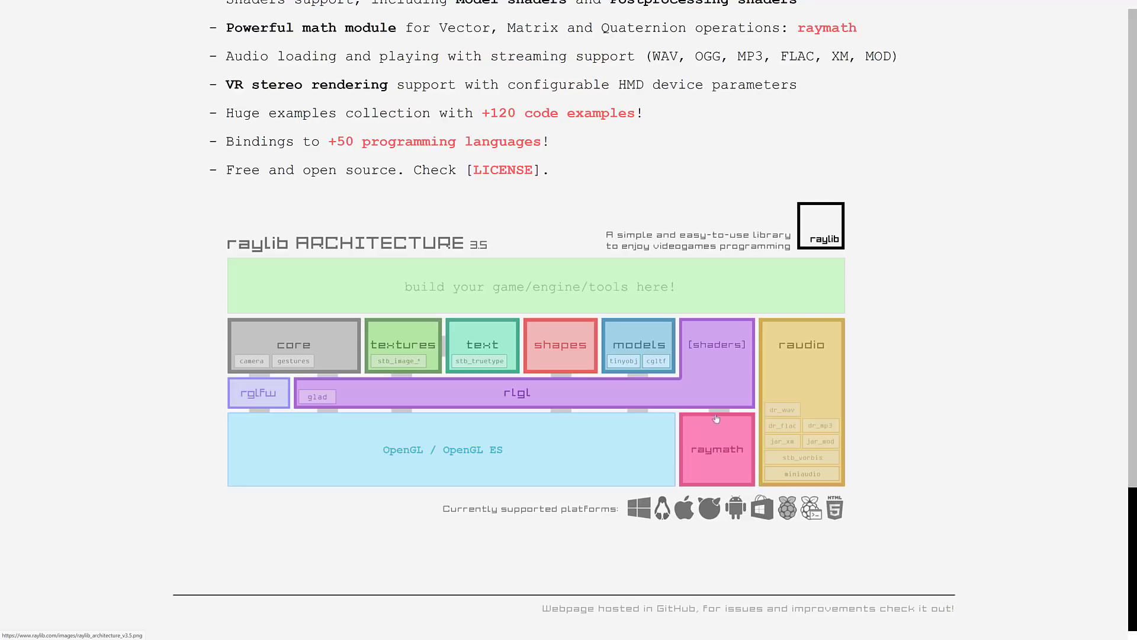
mouse_move(828, 370)
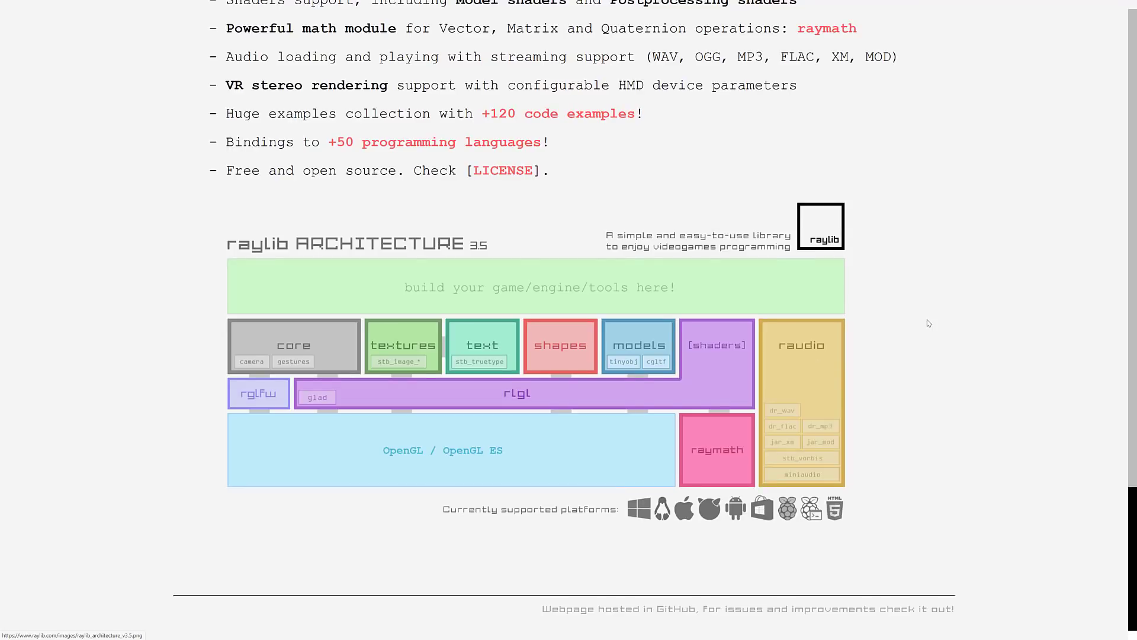
scroll("up", 3)
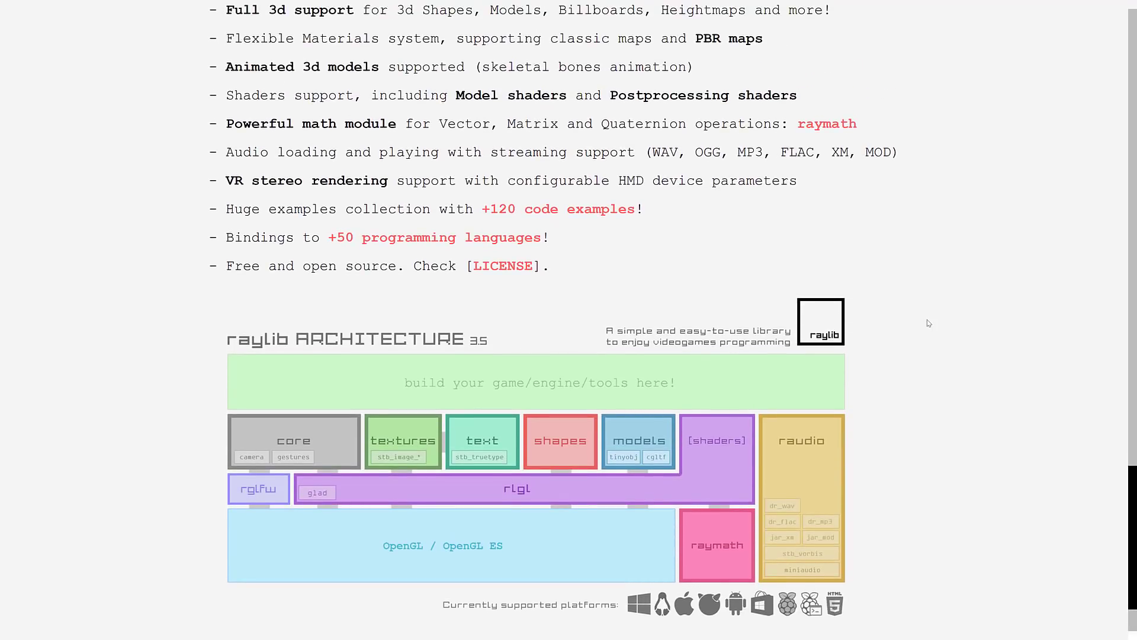
mouse_move(512, 264)
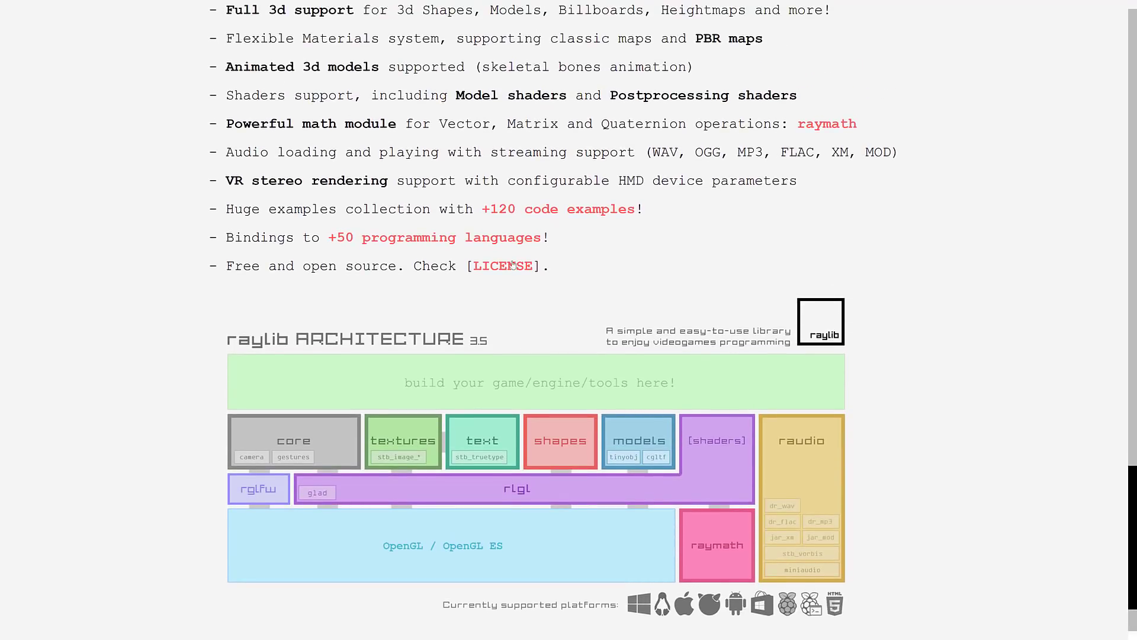
double_click(439, 237)
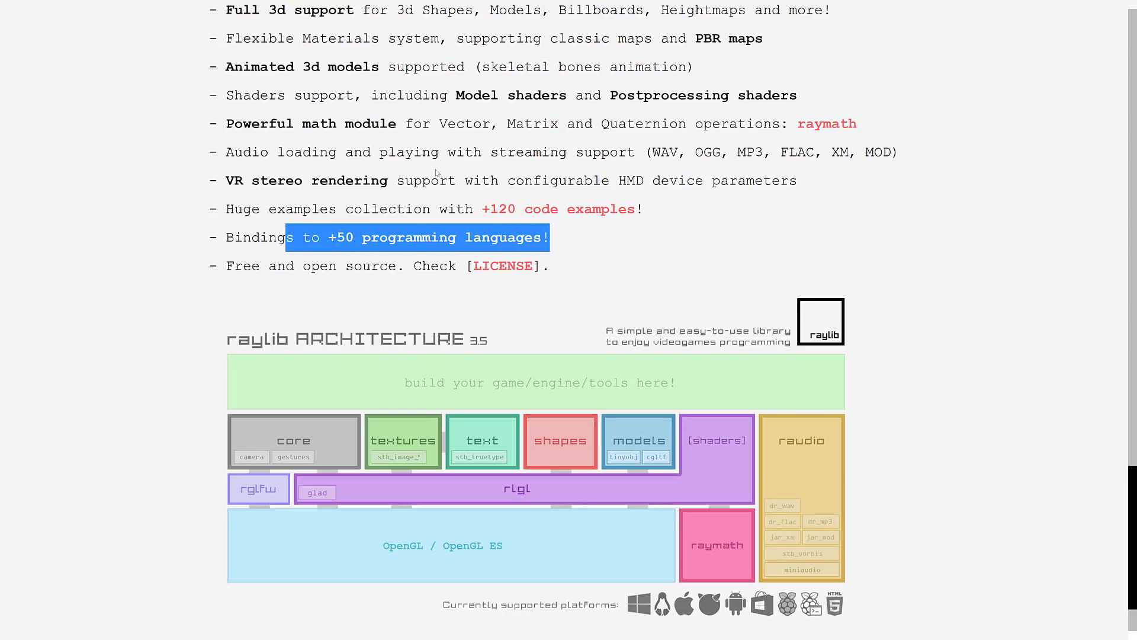
left_click(487, 127)
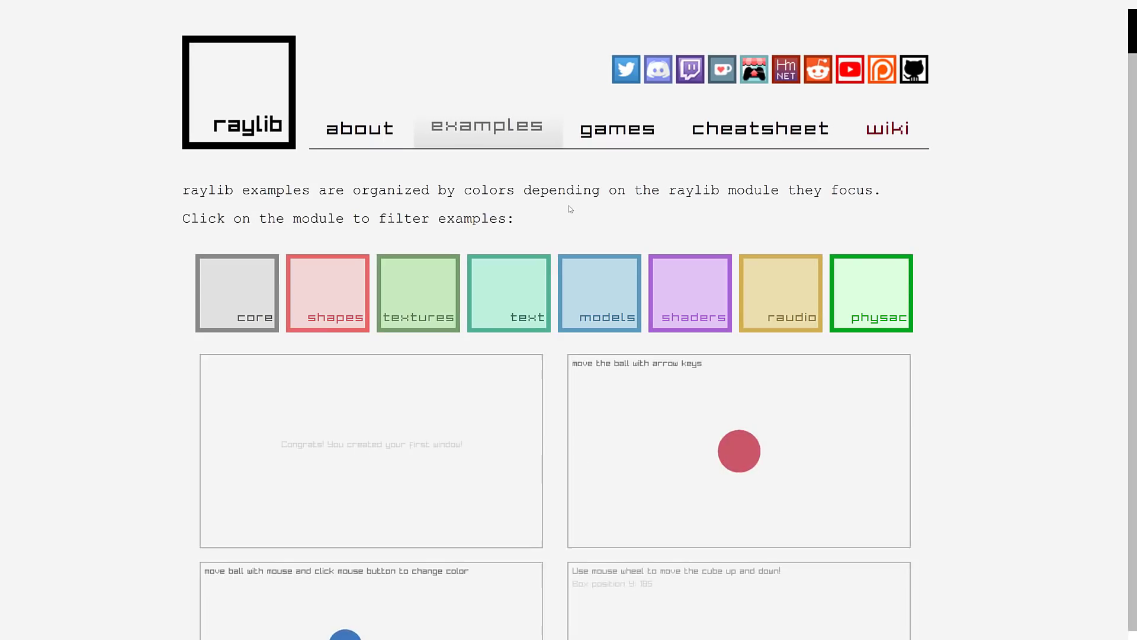
scroll("down", 3)
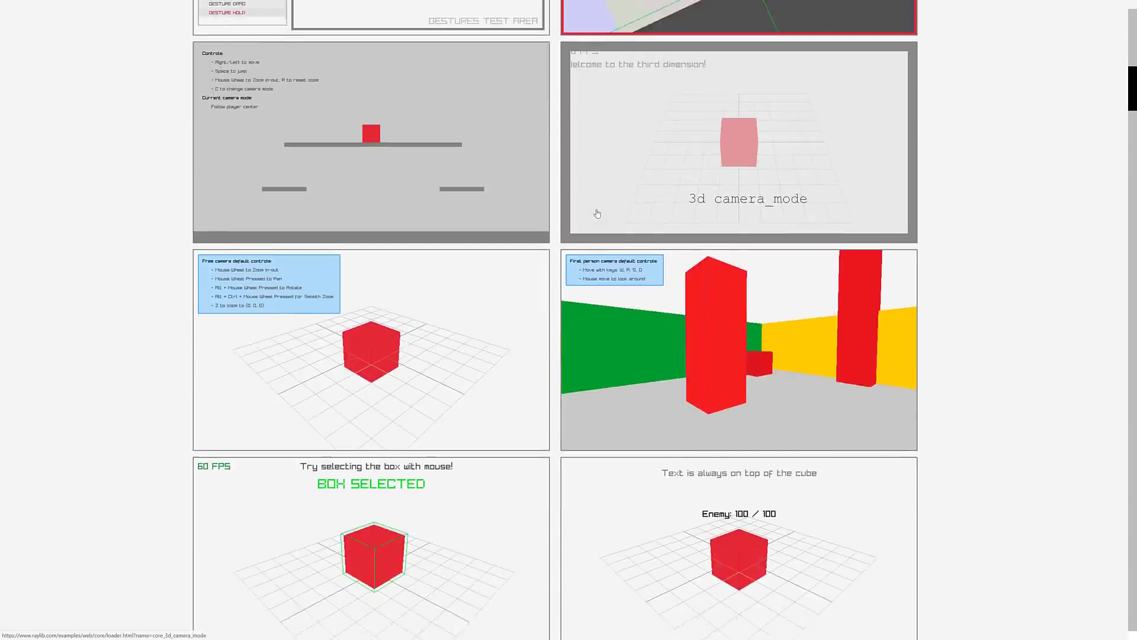
scroll("down", 3)
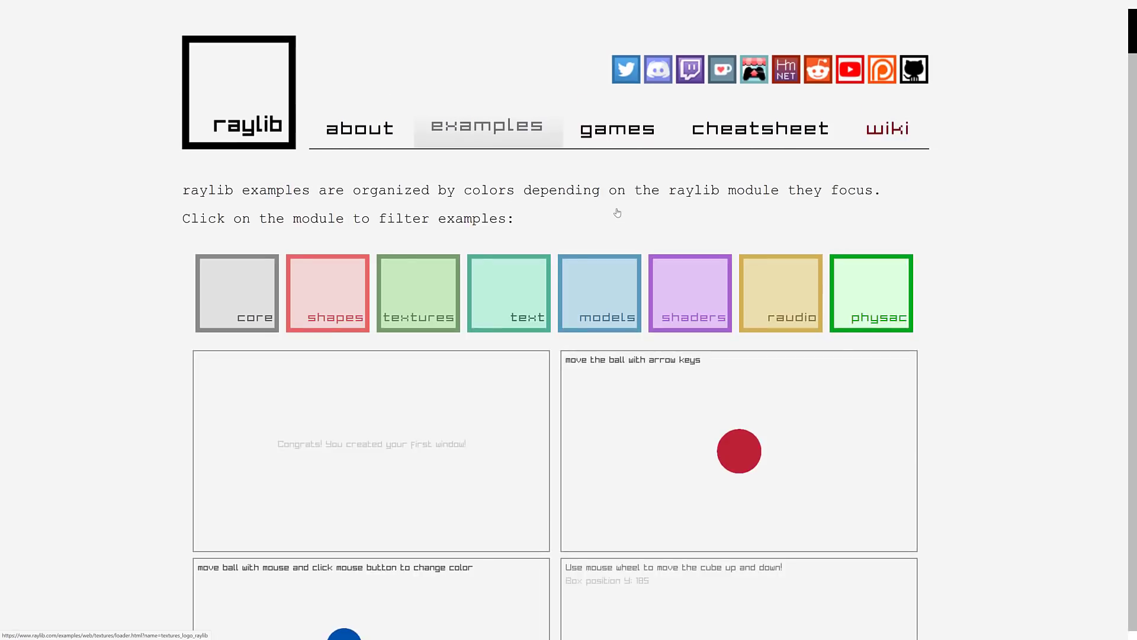
scroll("down", 3)
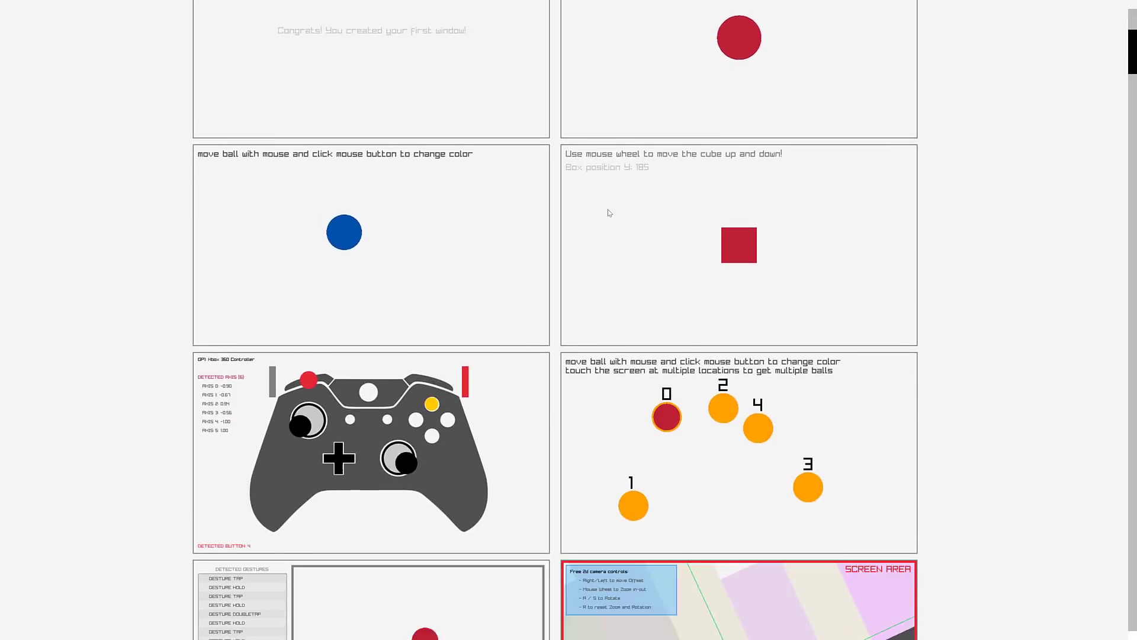
scroll("down", 3)
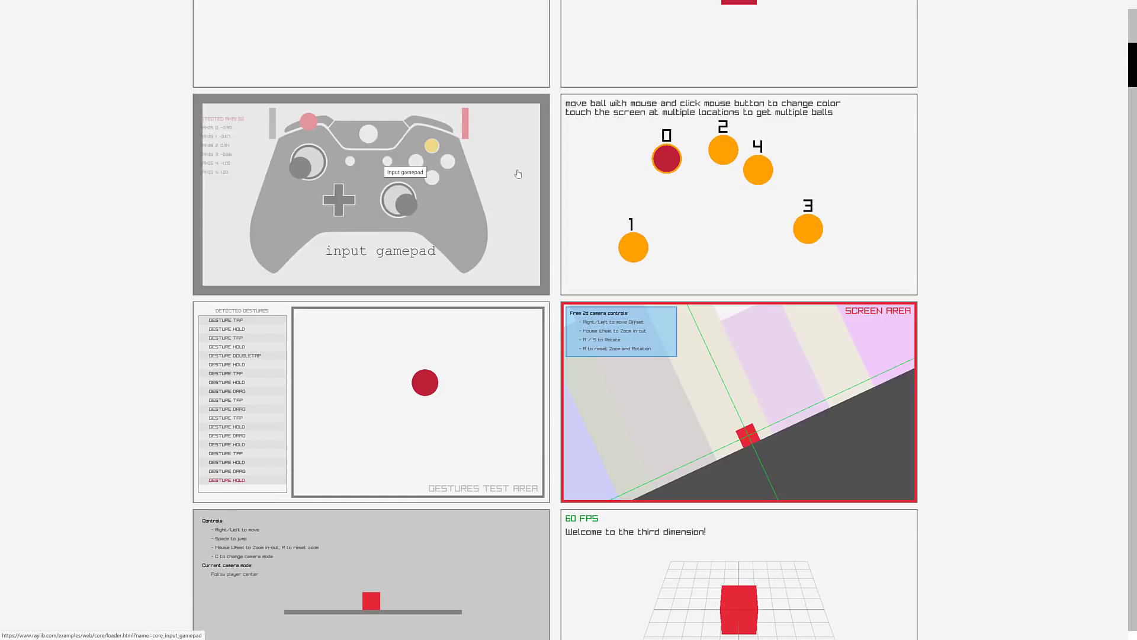
scroll("down", 3)
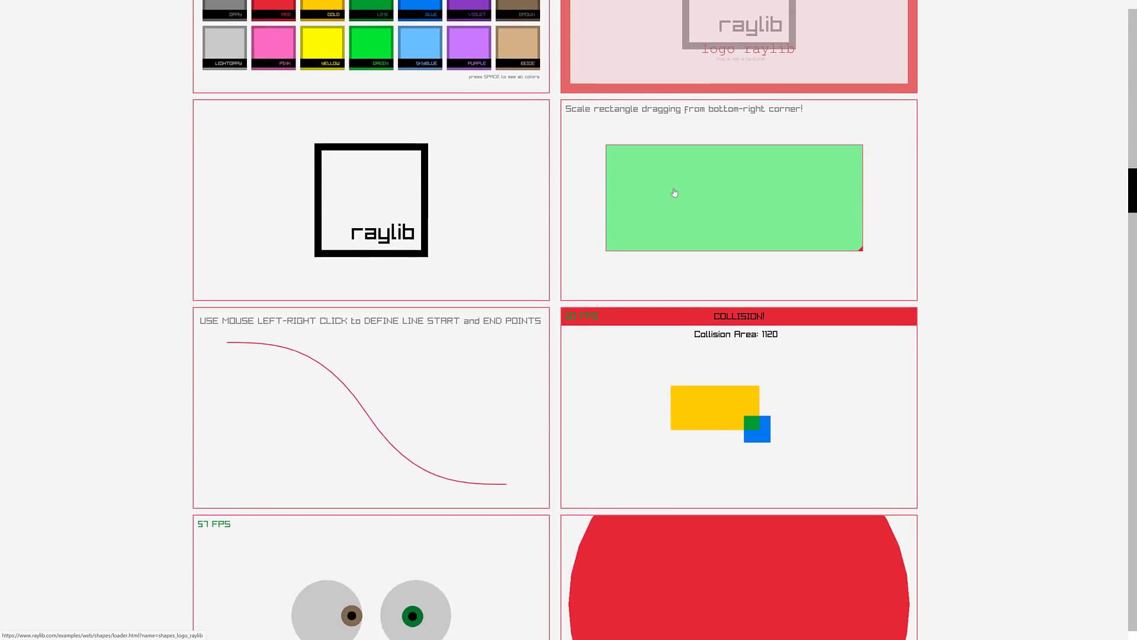
scroll("down", 3)
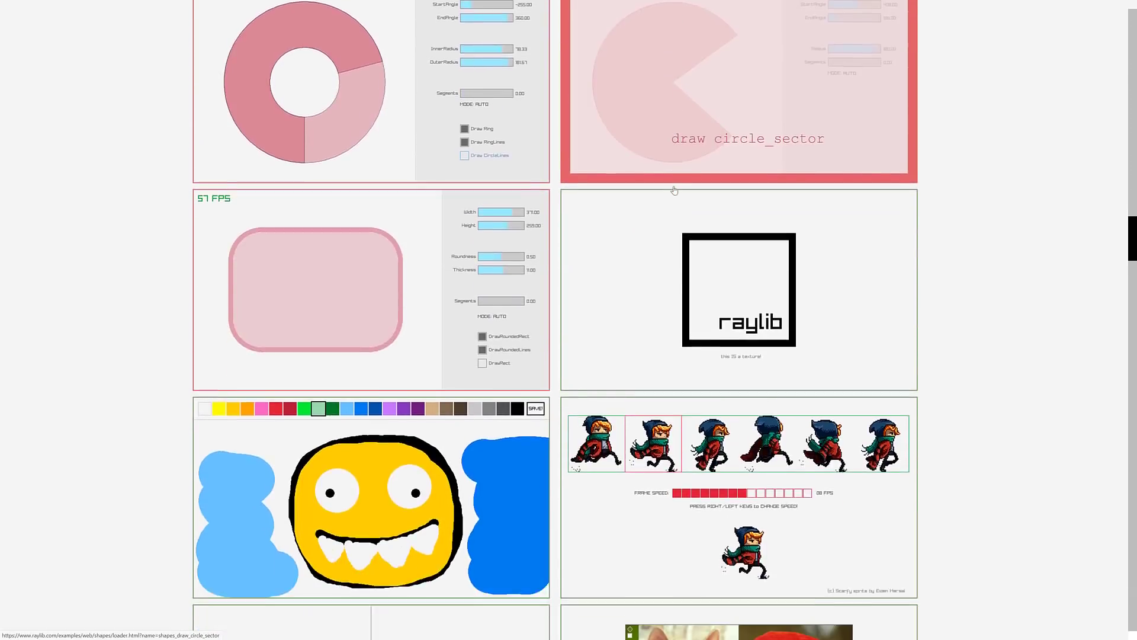
scroll("down", 3)
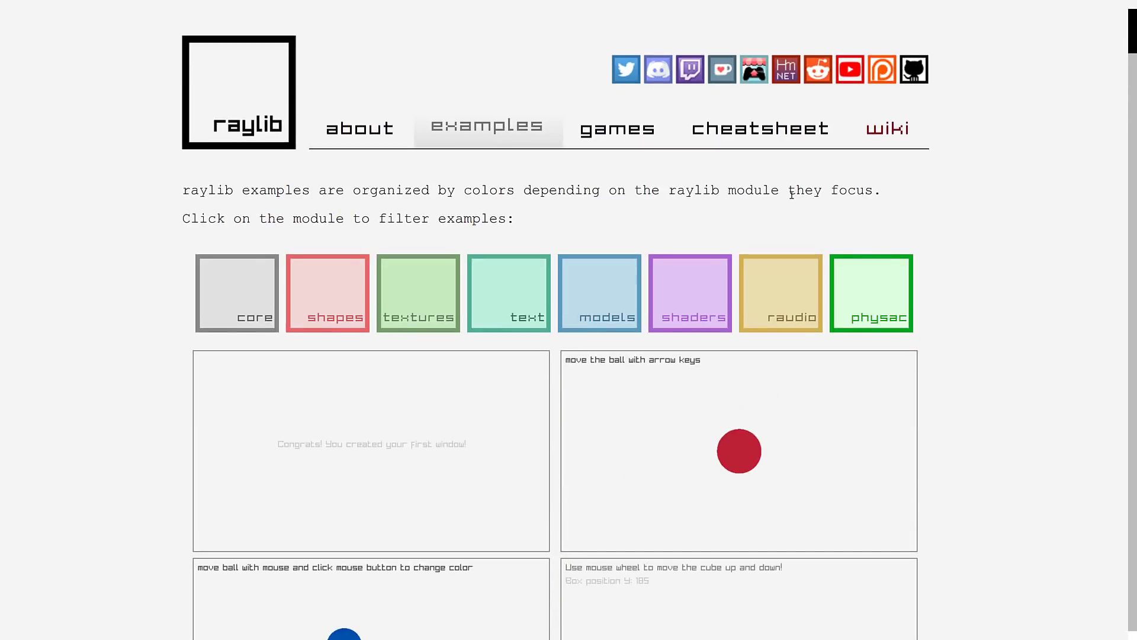
Step: Open the raylib v3.5 cheatsheet and scroll through its functions, structs and colors
left_click(759, 128)
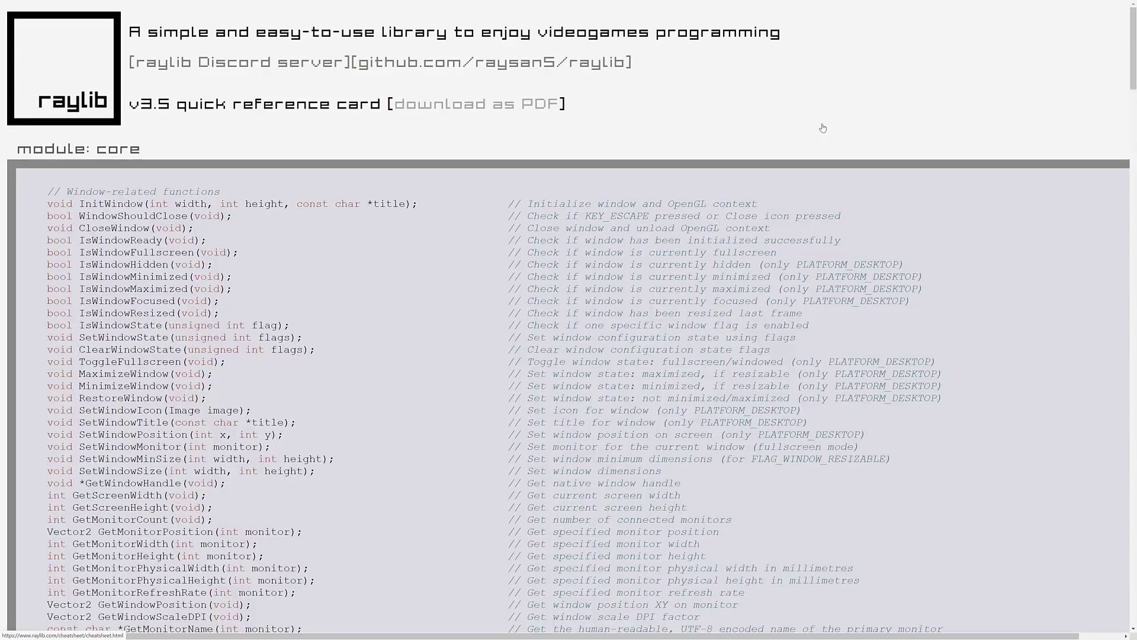
scroll("down", 3)
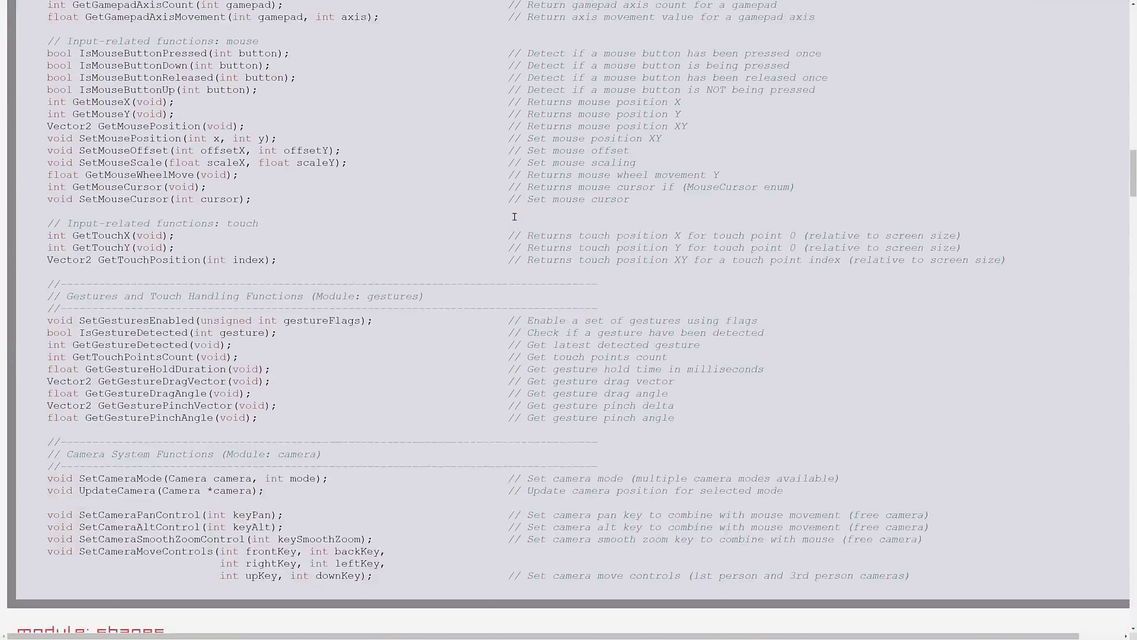
scroll("down", 3)
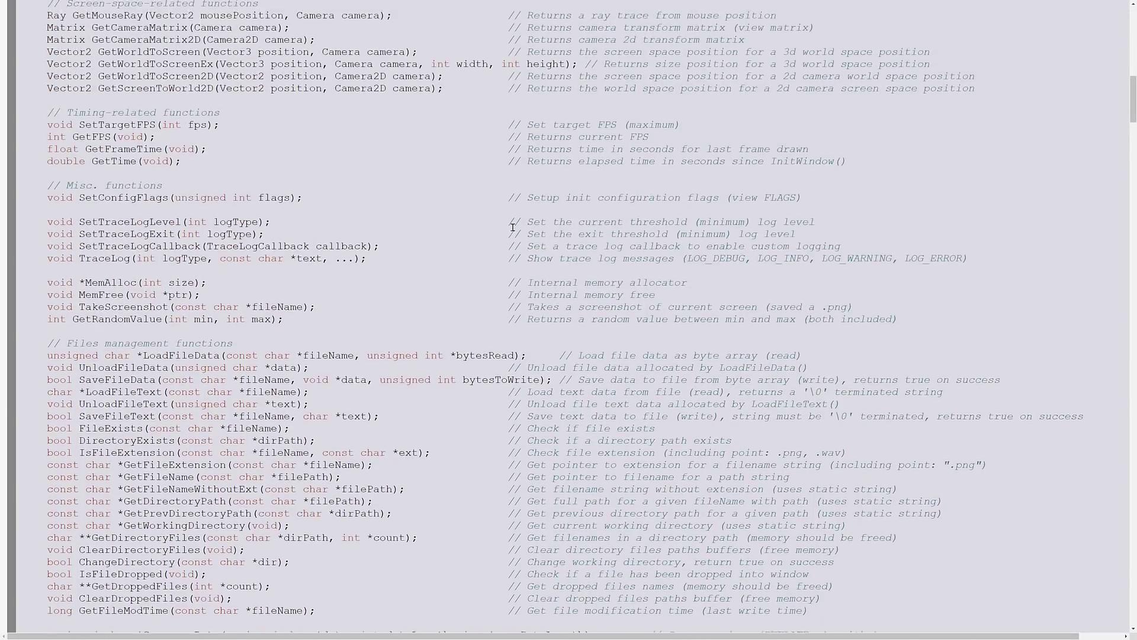
scroll("up", 3)
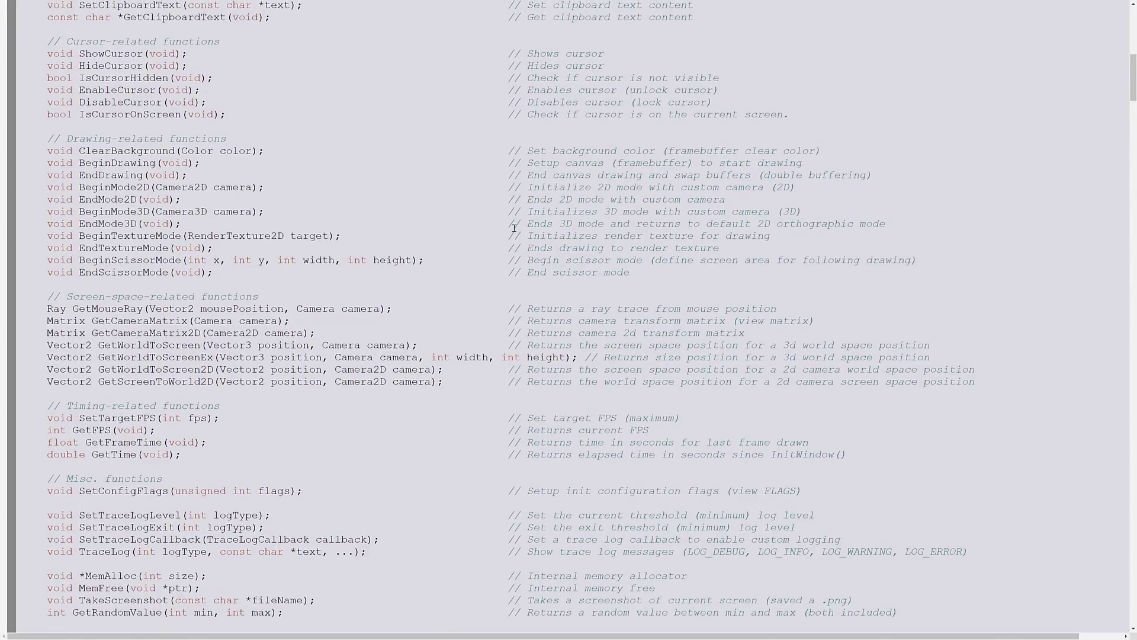
scroll("up", 3)
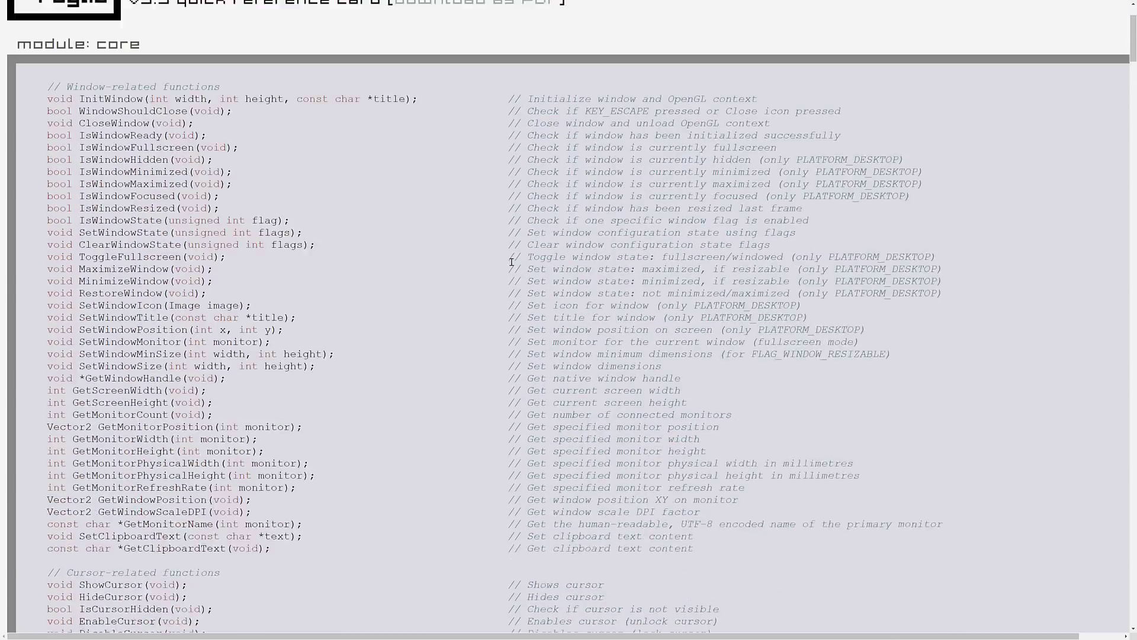
scroll("down", 3)
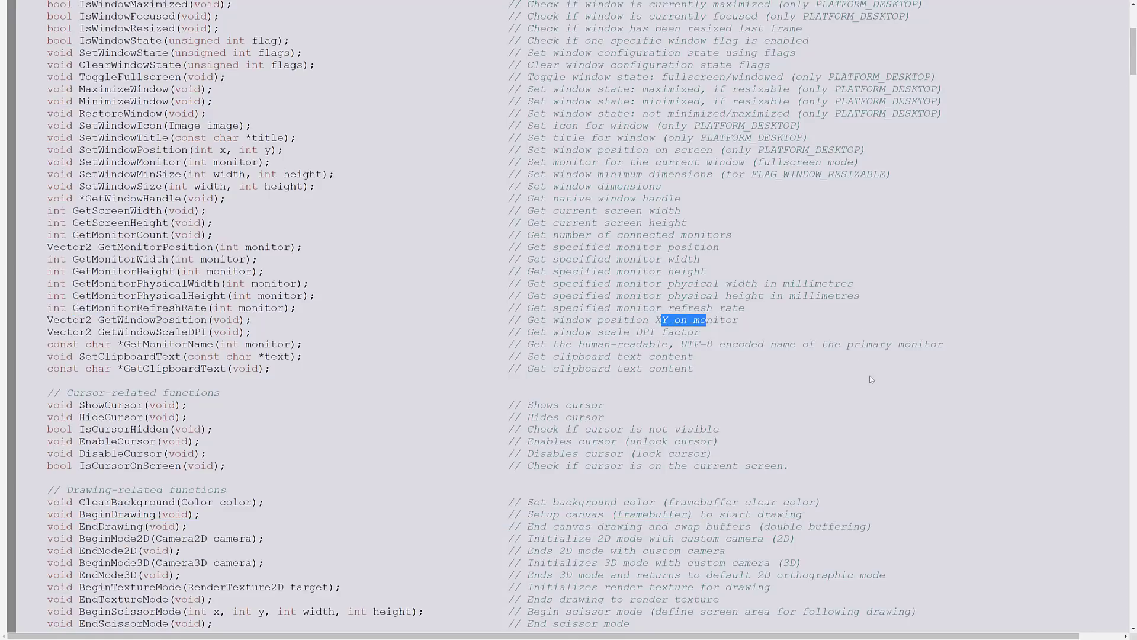
scroll("down", 3)
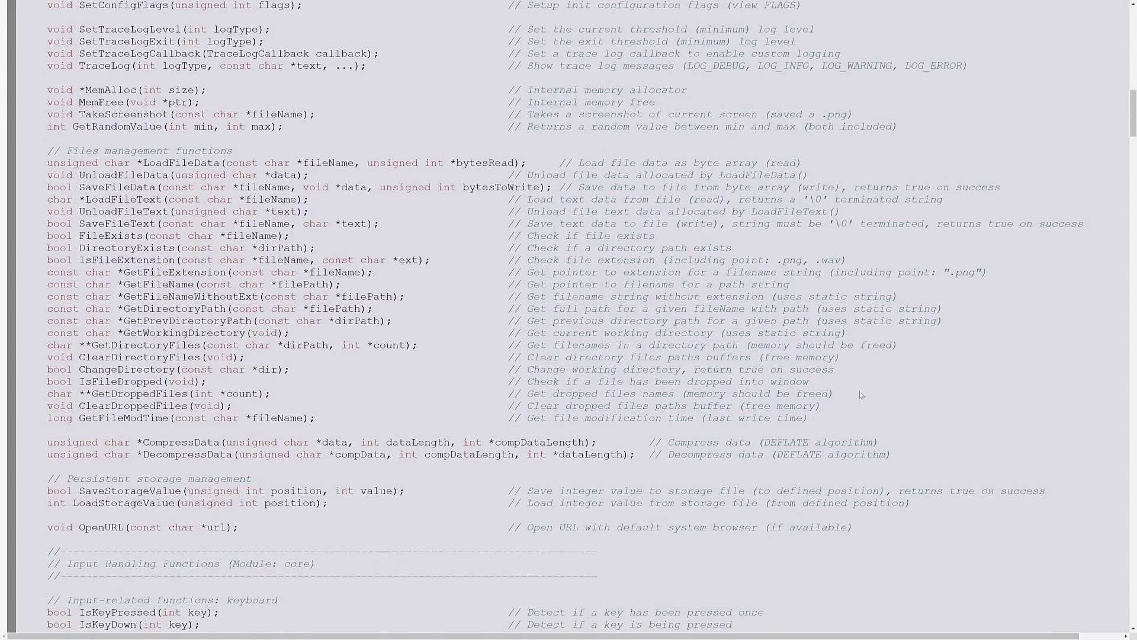
scroll("down", 3)
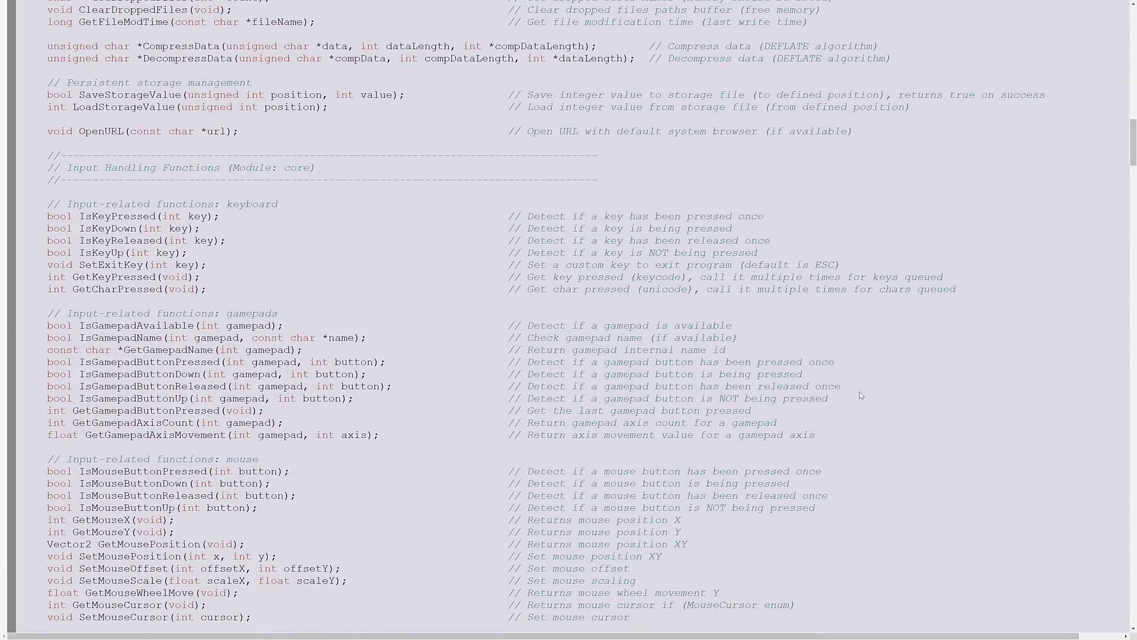
scroll("down", 3)
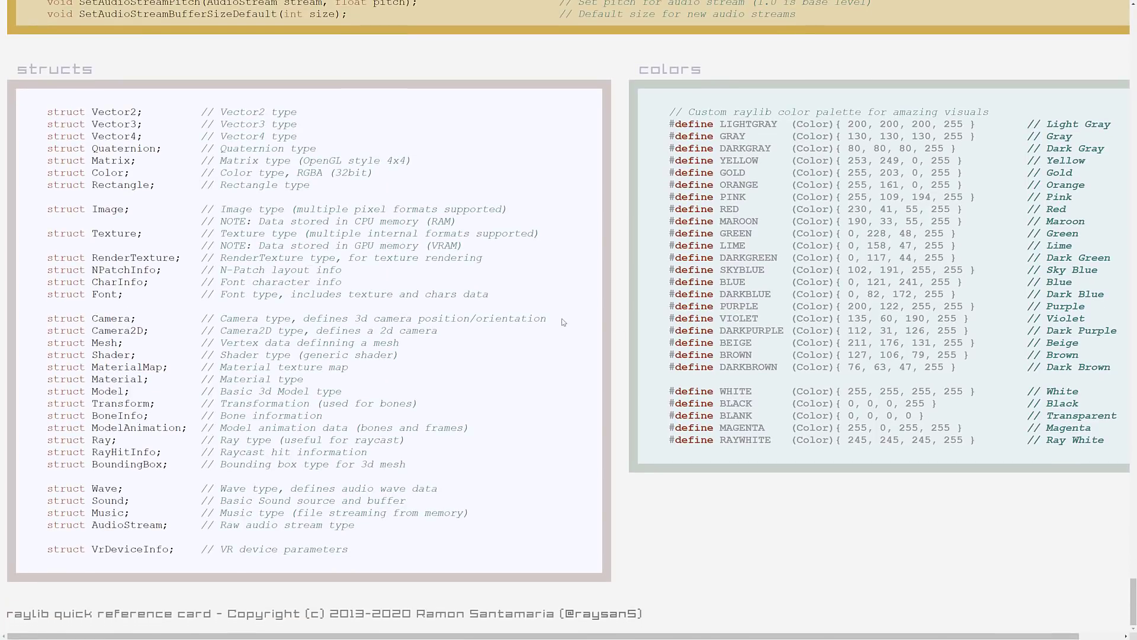
scroll("up", 3)
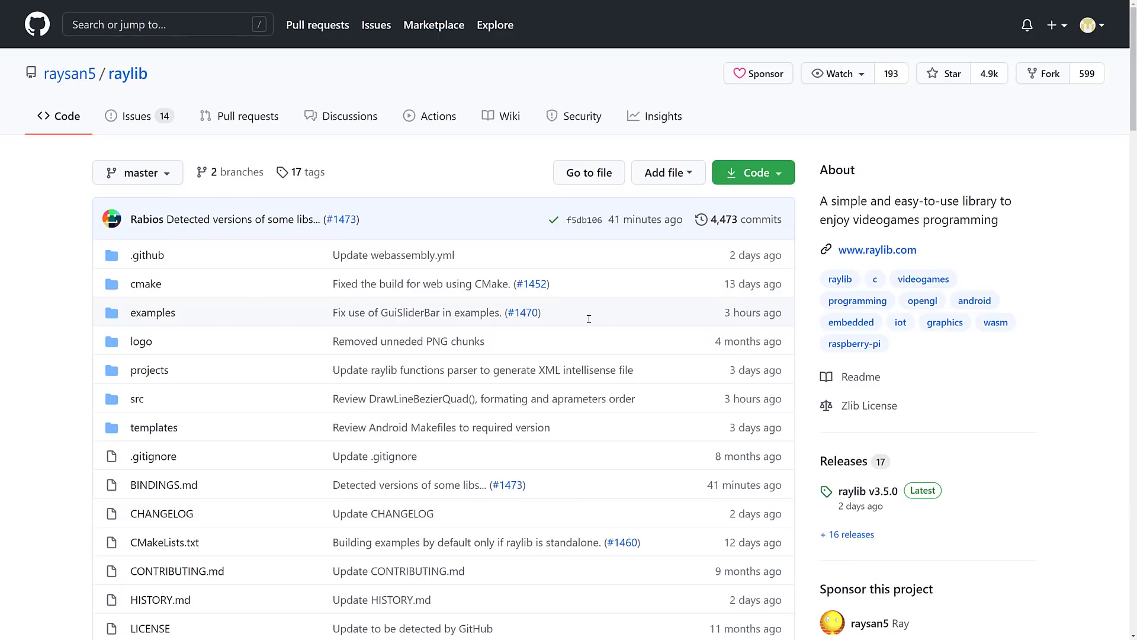
mouse_move(635, 333)
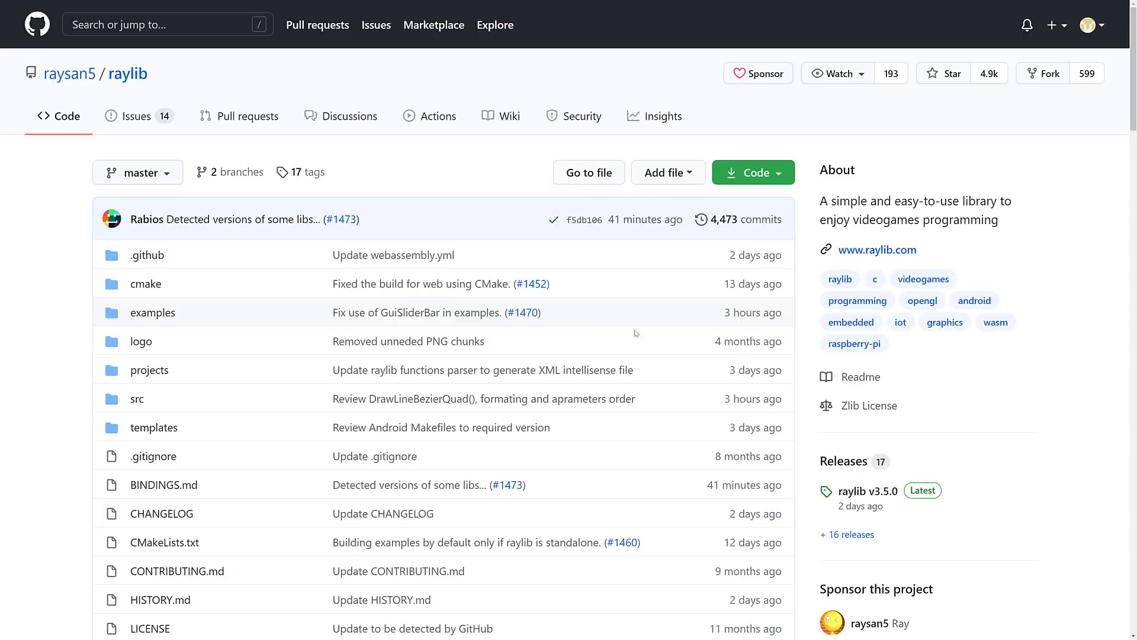
mouse_move(1007, 429)
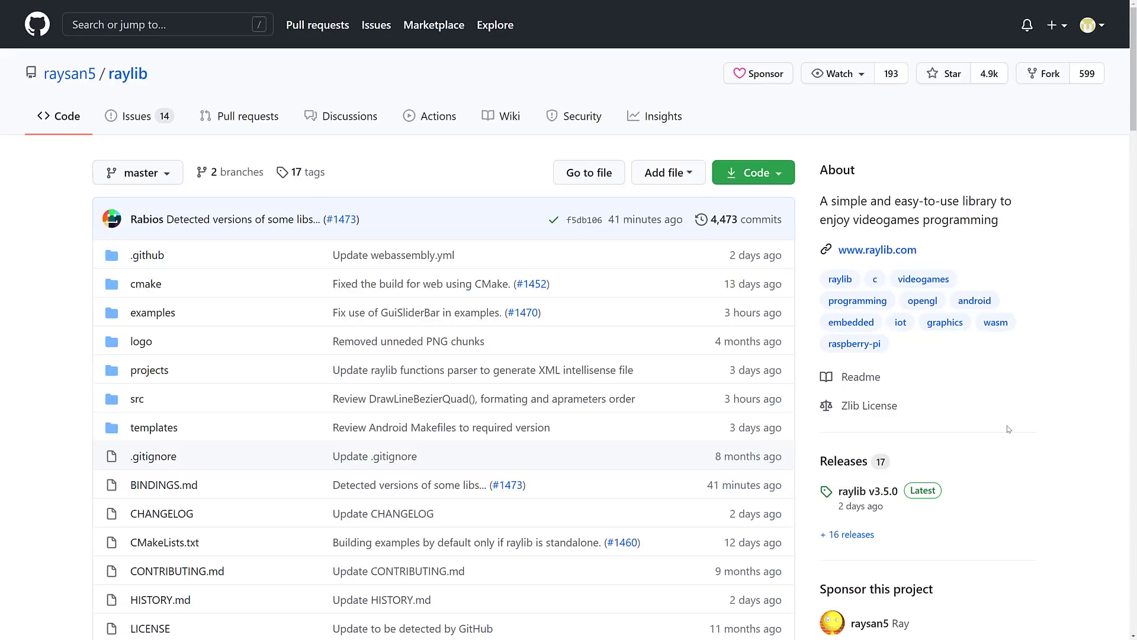
mouse_move(868, 405)
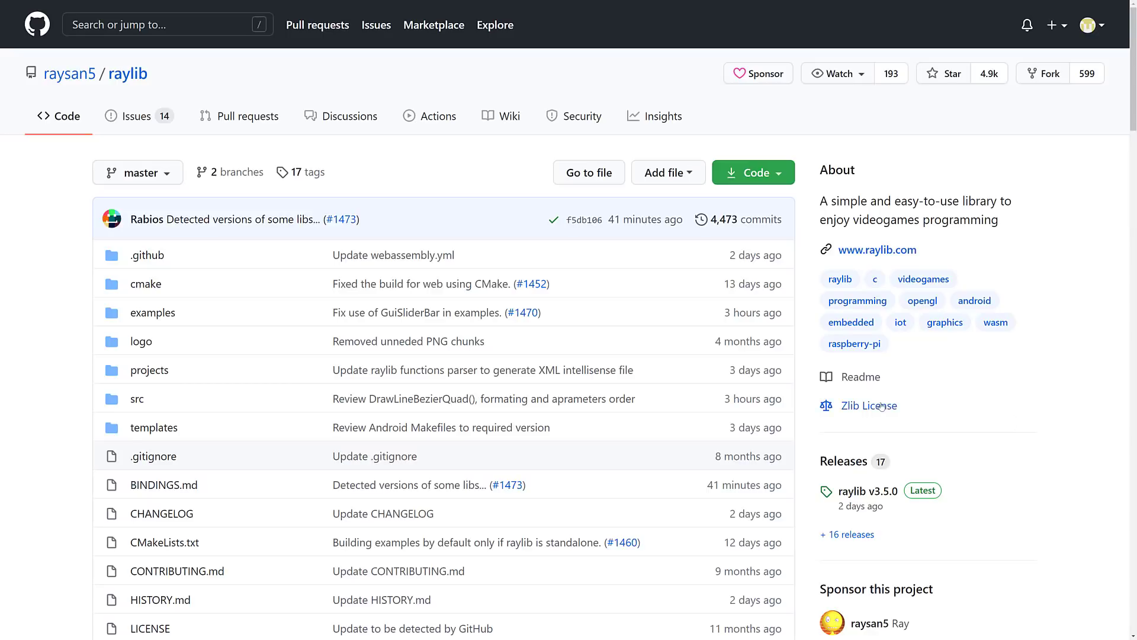
left_click(867, 405)
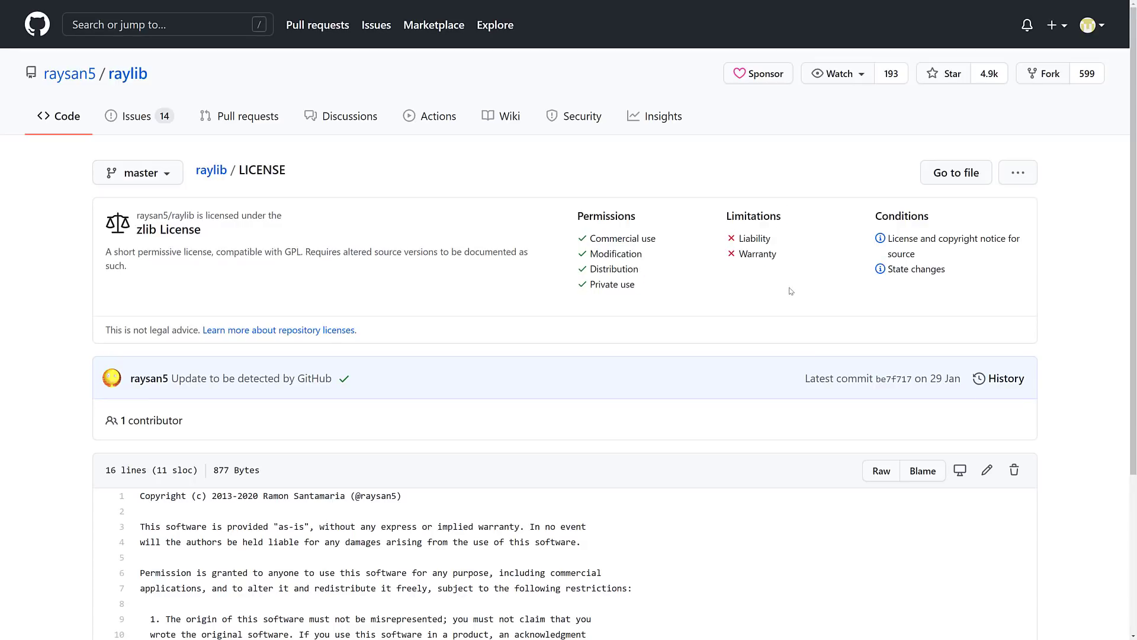
left_click(211, 169)
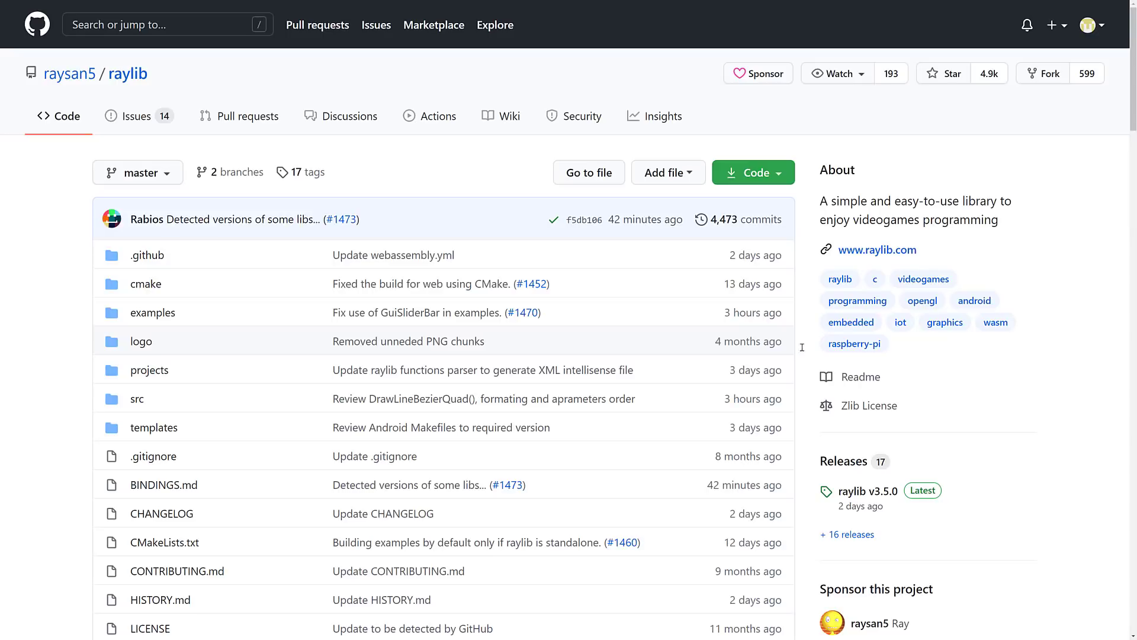
scroll("down", 3)
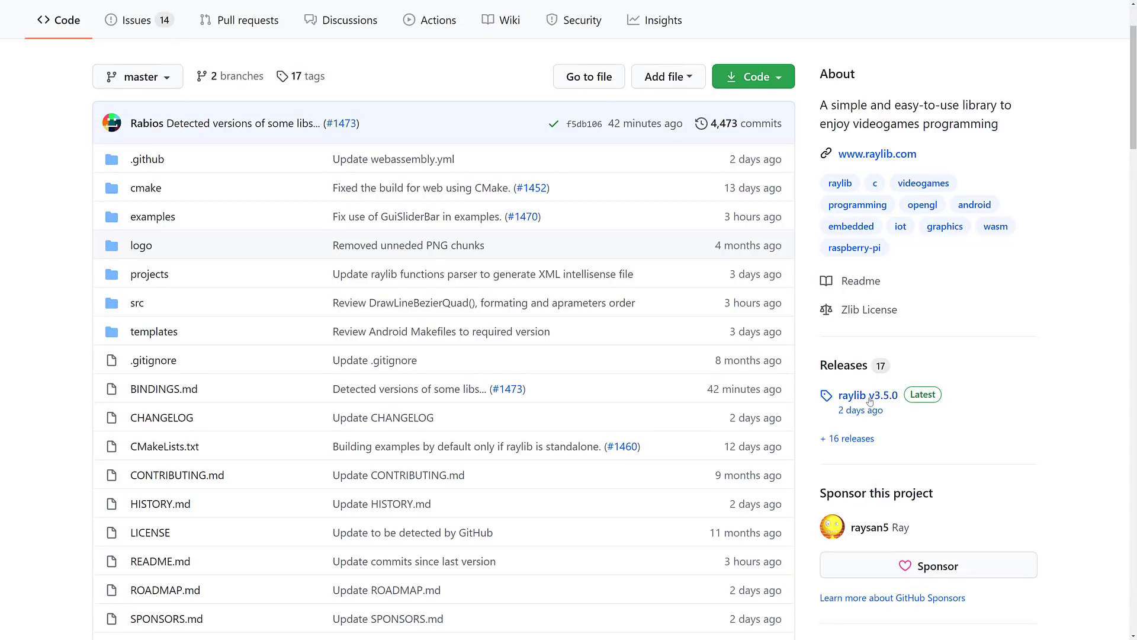
Step: Open the v3.5.0 release notes, scroll through the NEW feature highlights and select 'PSVita'
left_click(868, 394)
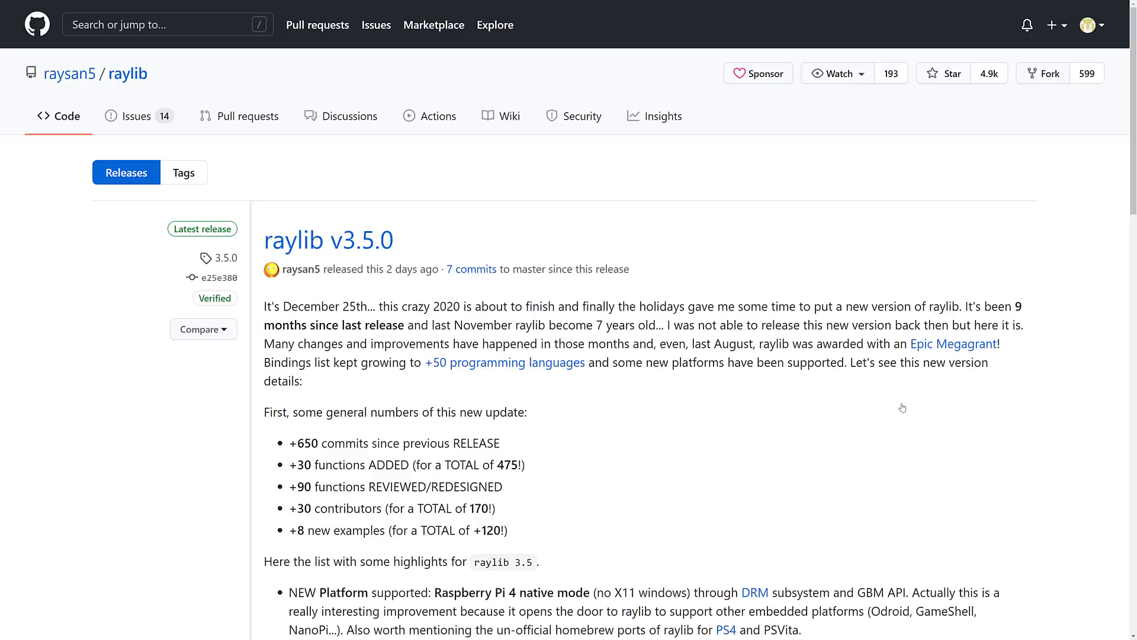
mouse_move(833, 397)
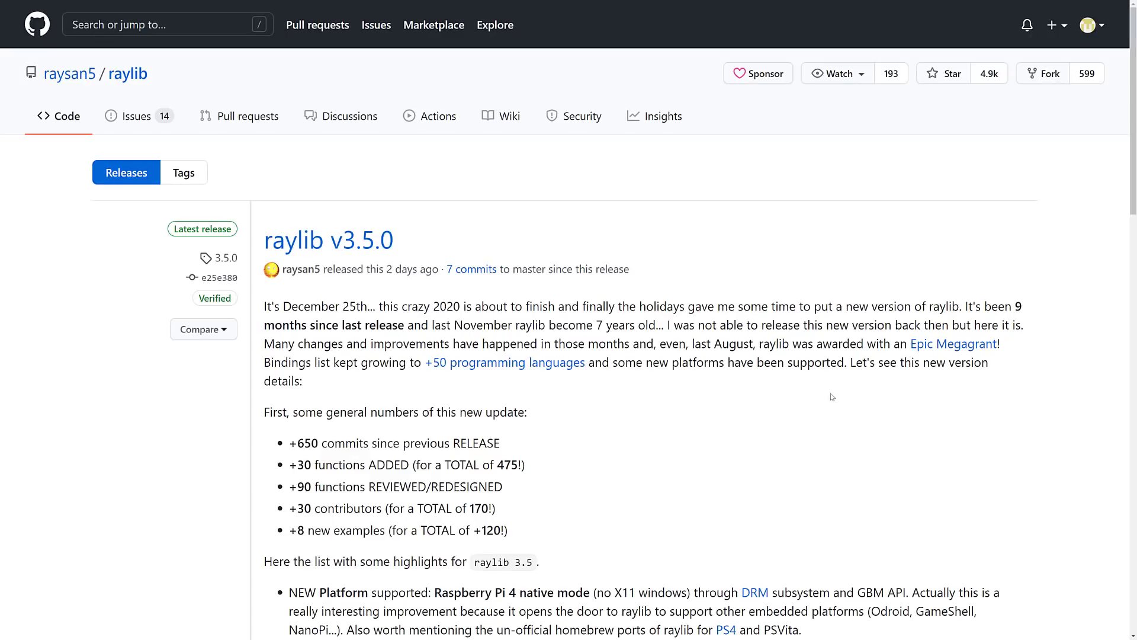
scroll("down", 3)
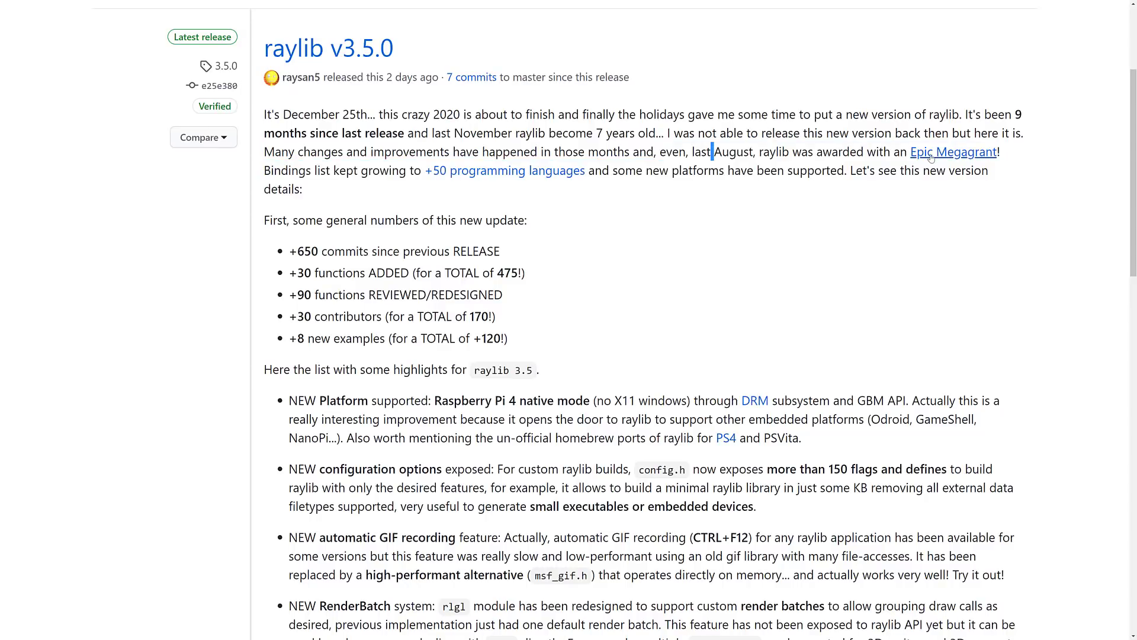
mouse_move(590, 294)
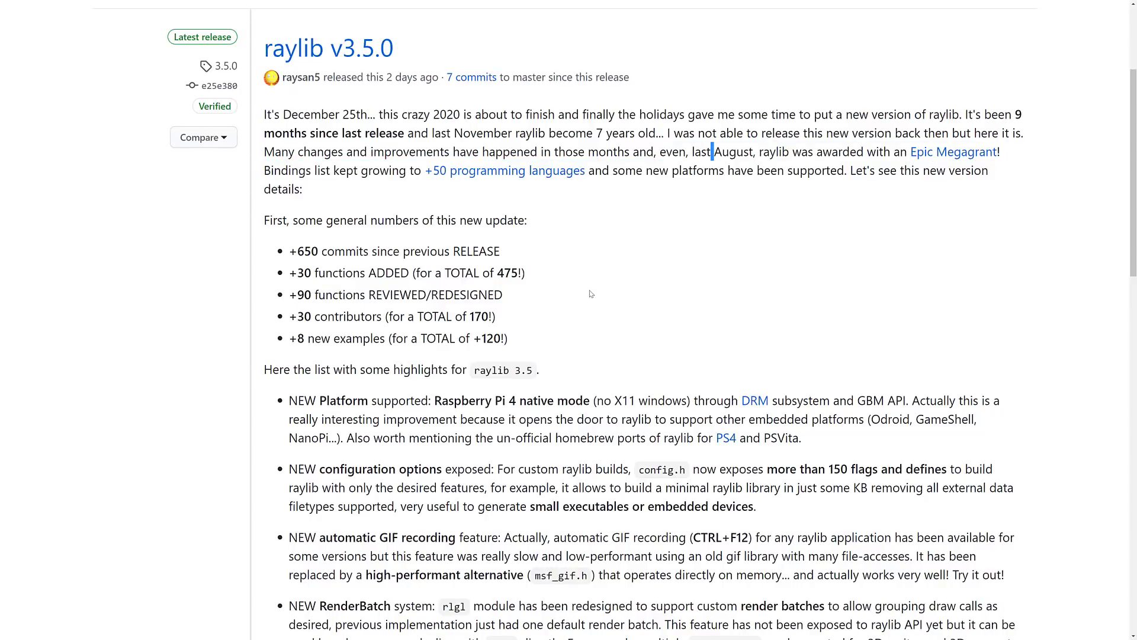
scroll("down", 3)
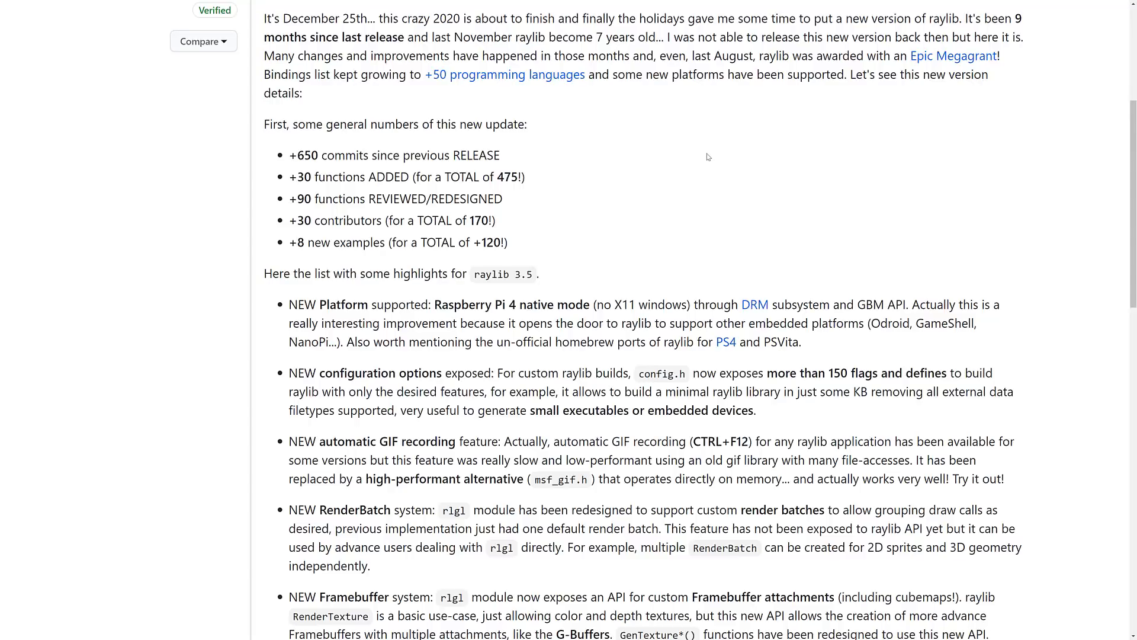
scroll("down", 3)
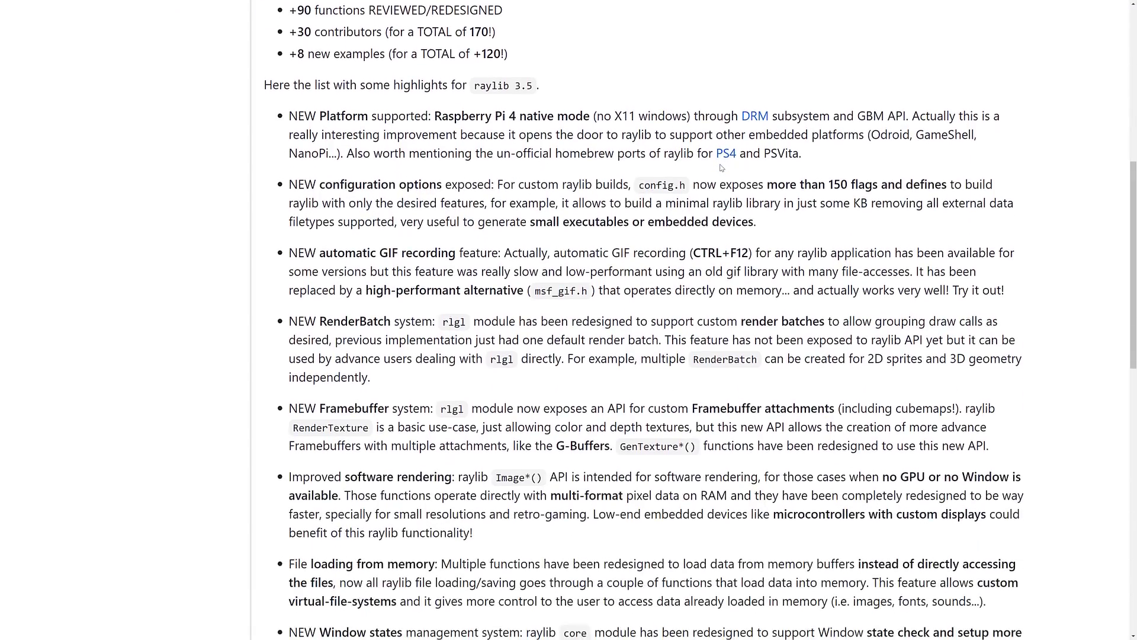
scroll("down", 3)
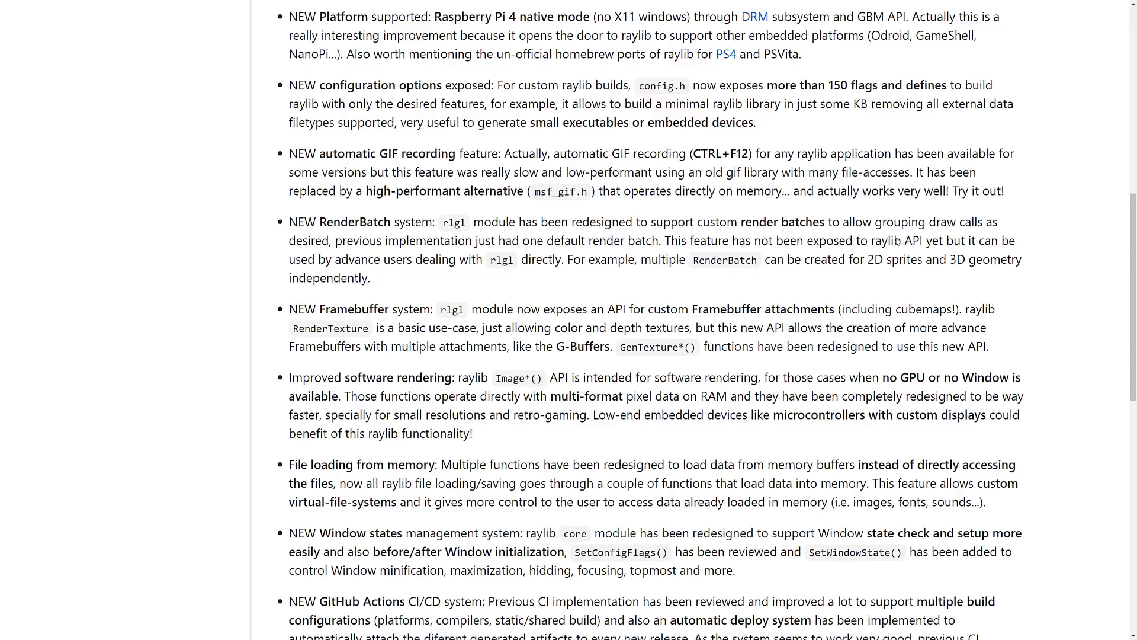
mouse_move(1097, 97)
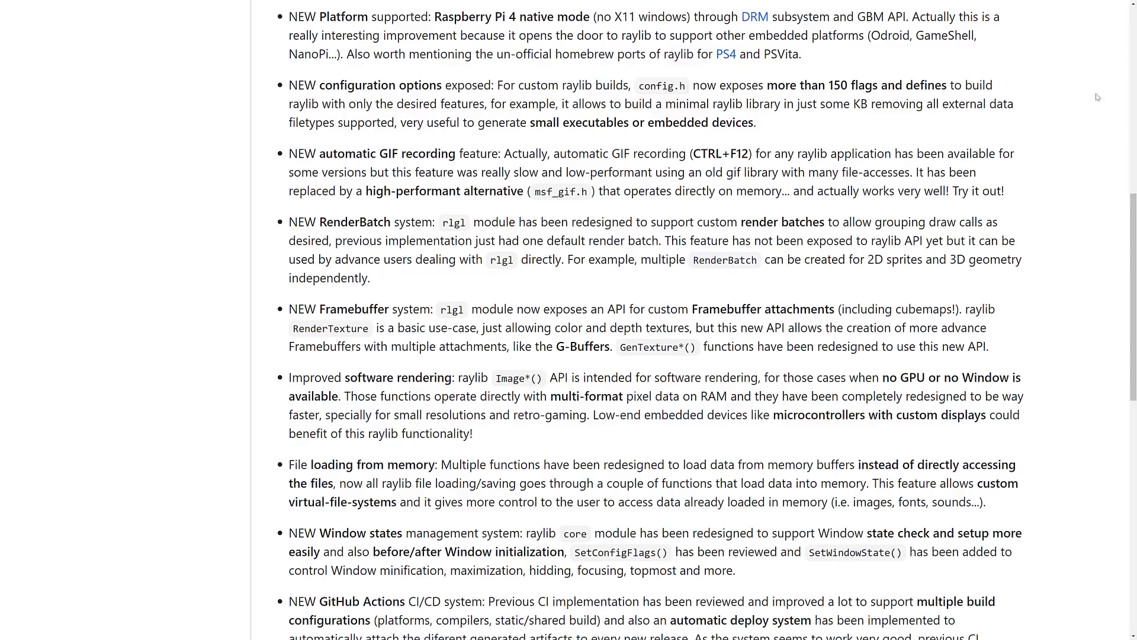
mouse_move(754, 16)
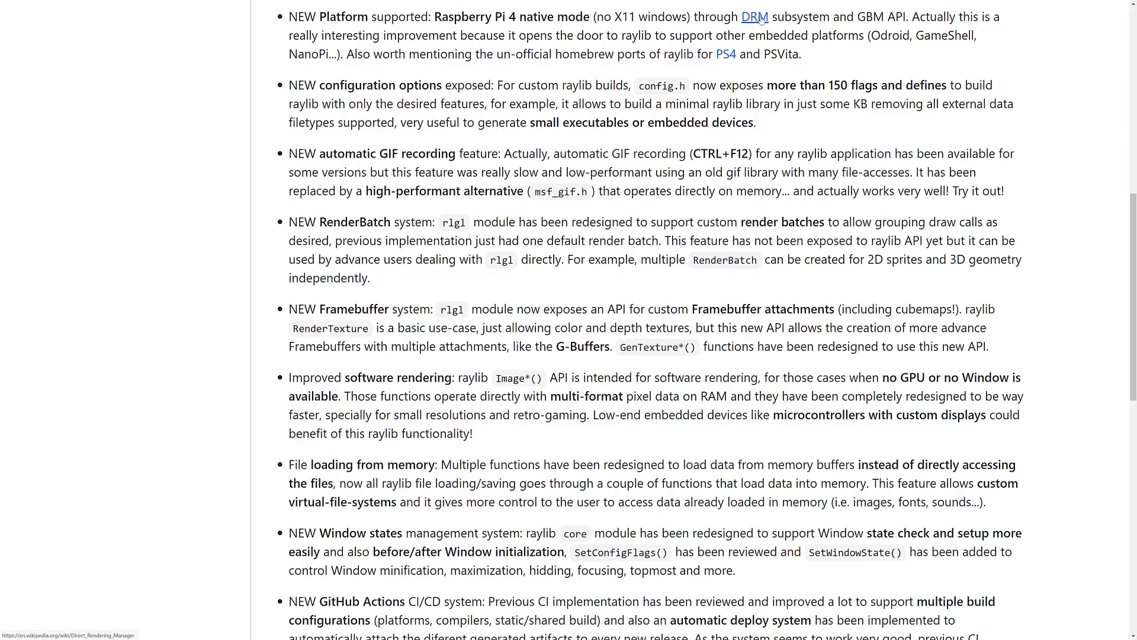
mouse_move(781, 212)
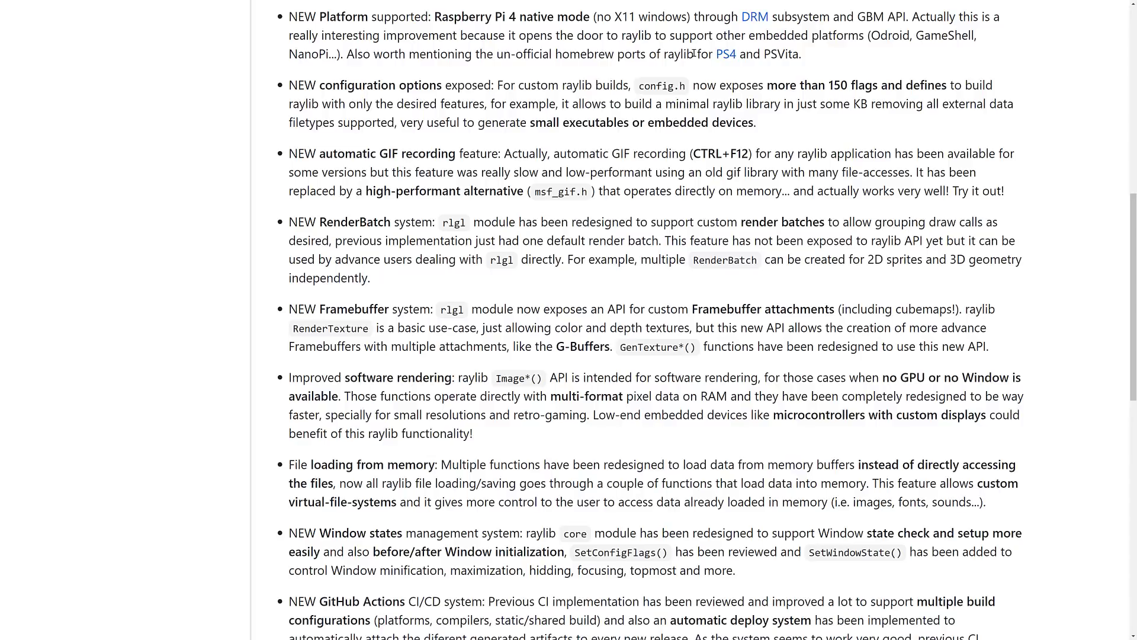
mouse_move(791, 53)
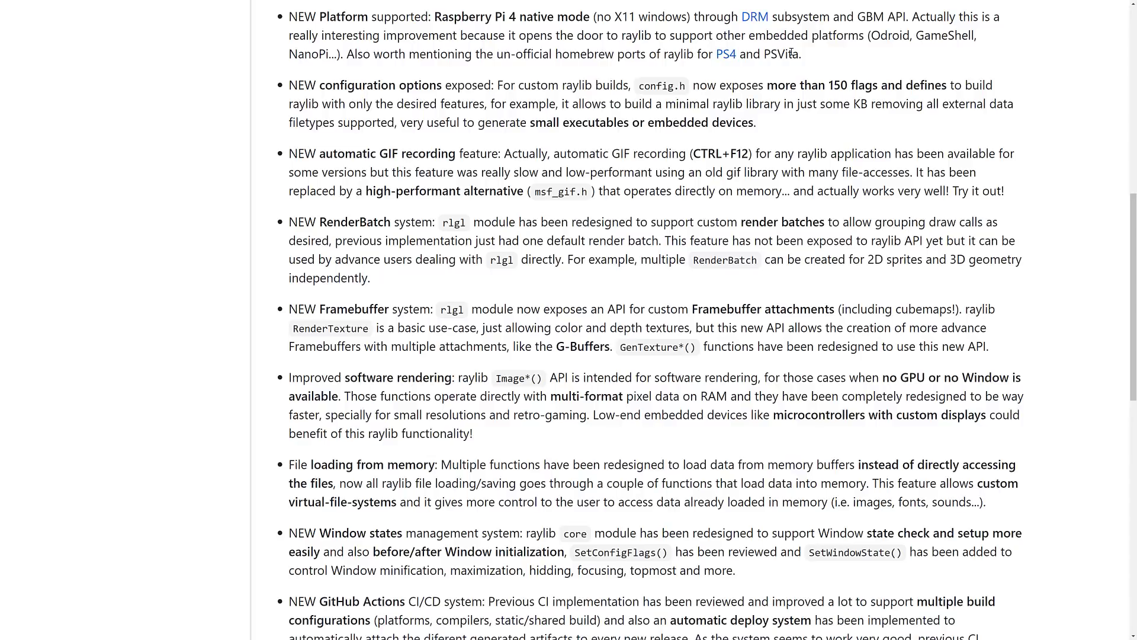
double_click(781, 53)
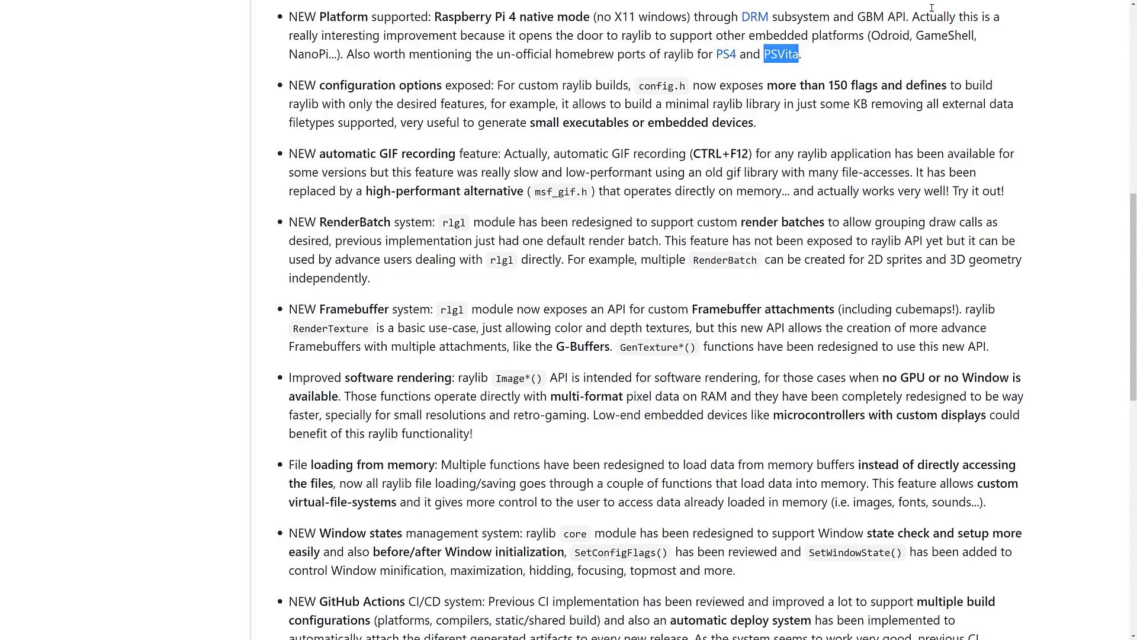
mouse_move(736, 141)
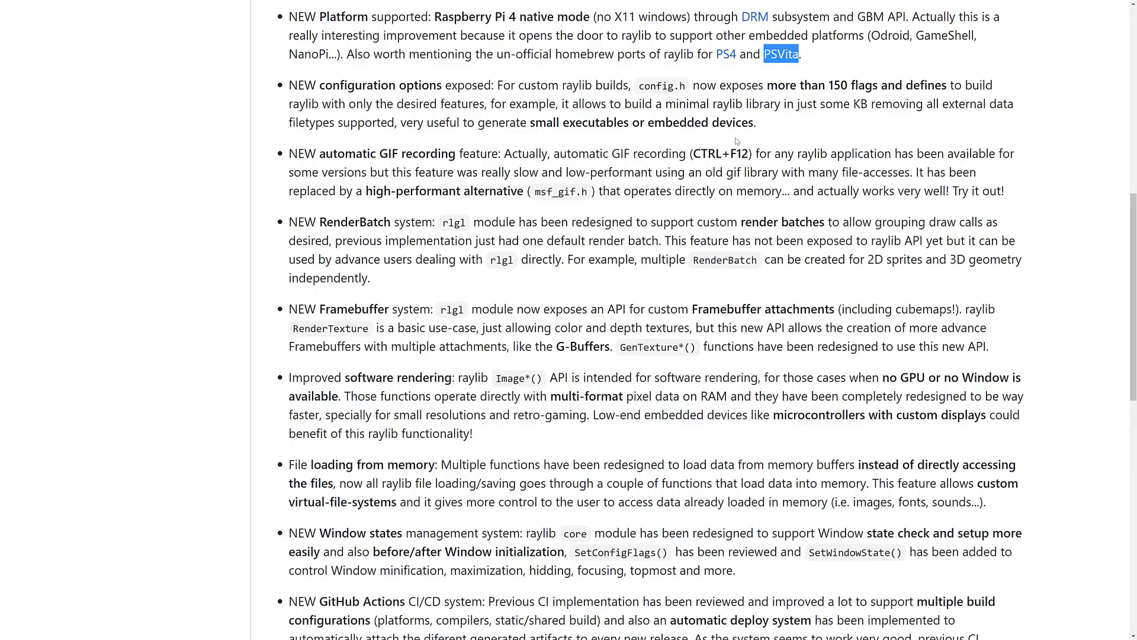
mouse_move(567, 111)
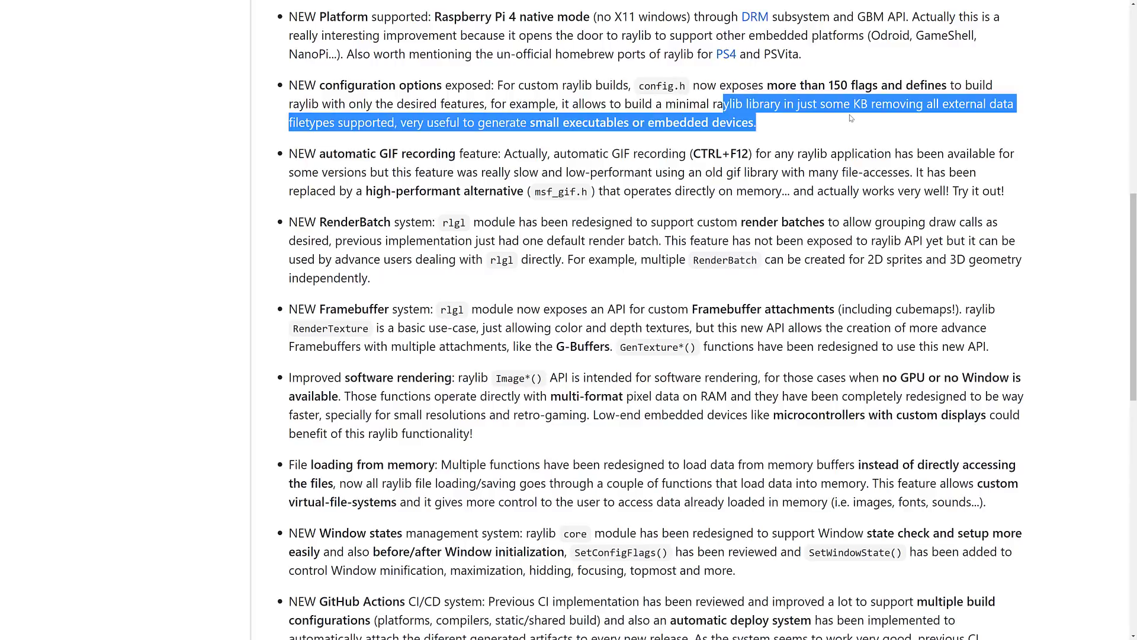
Step: Highlight msf_gif.h in the notes and scroll past the closing remarks to the Assets list
scroll("down", 3)
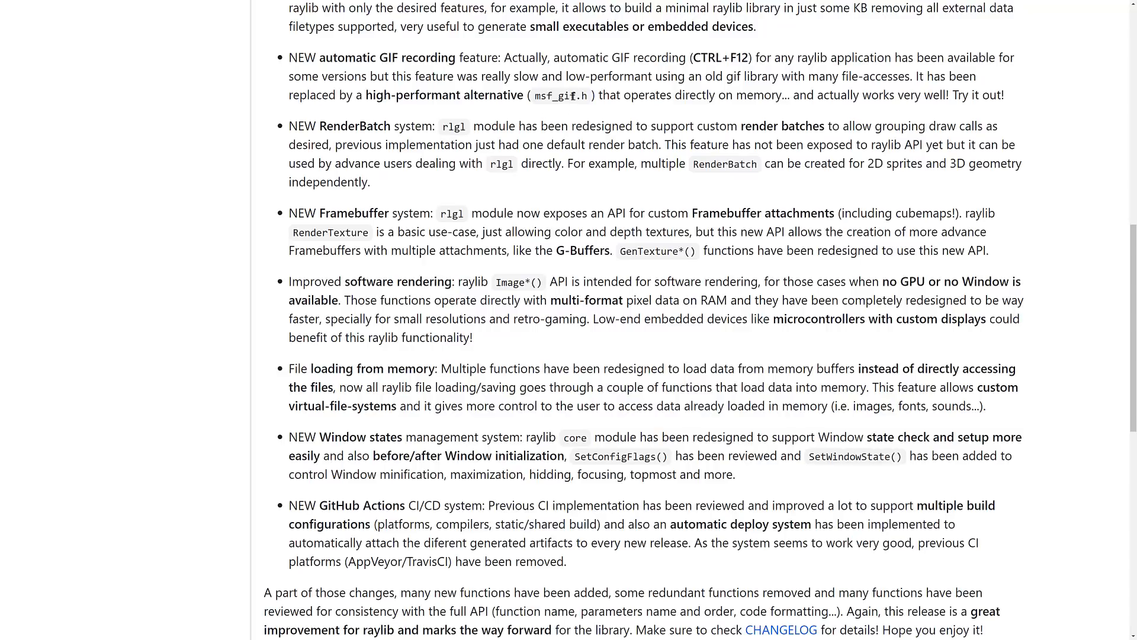
double_click(553, 95)
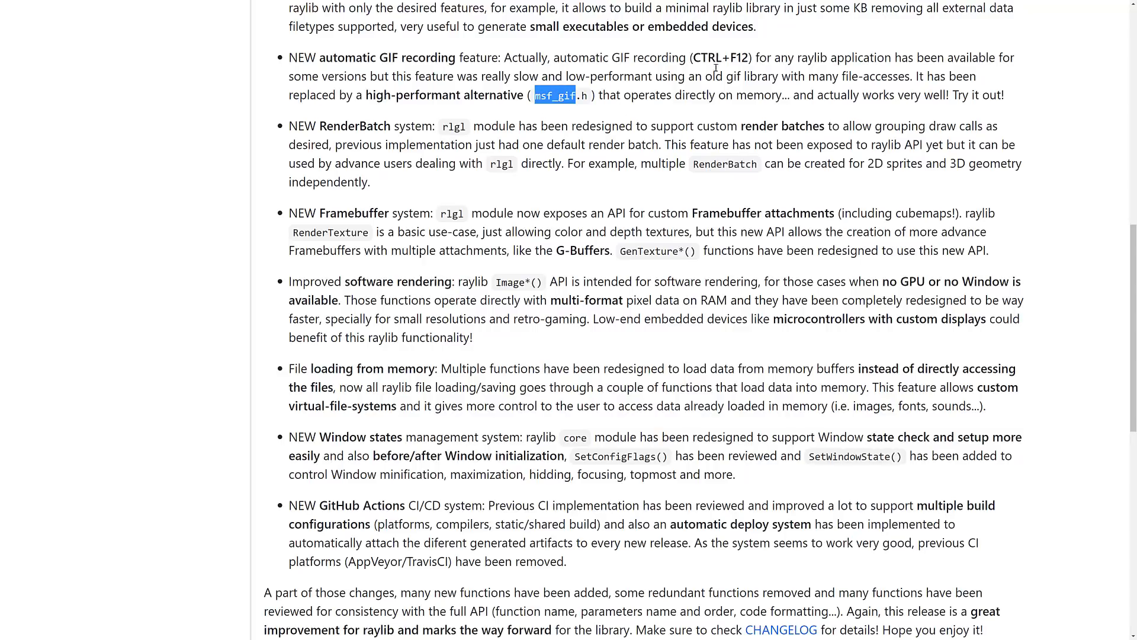
mouse_move(697, 90)
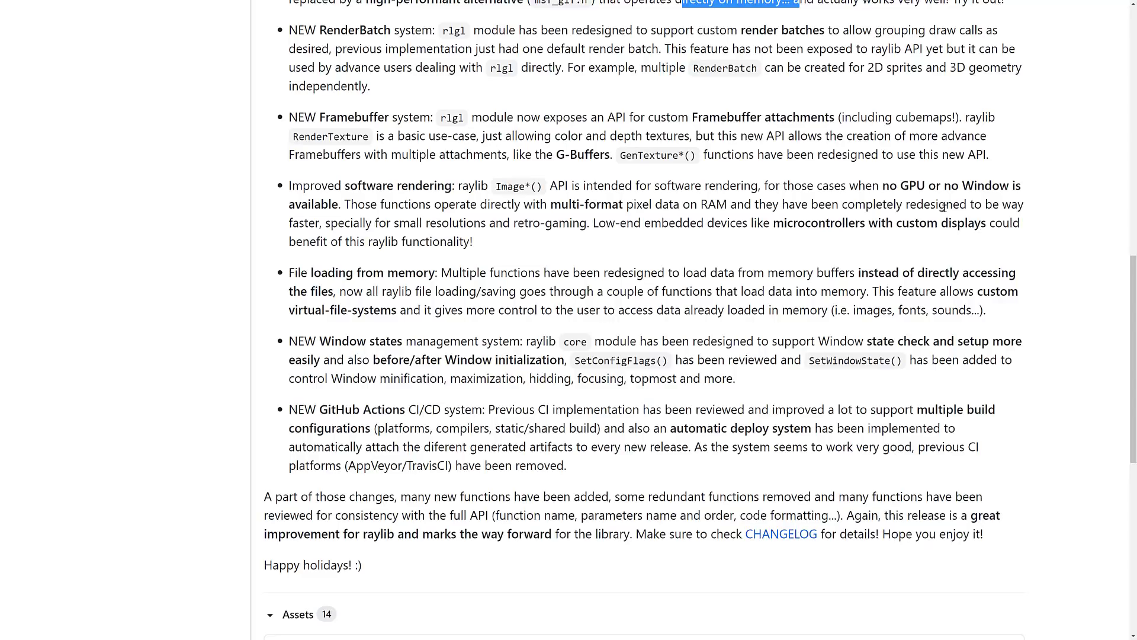
mouse_move(440, 303)
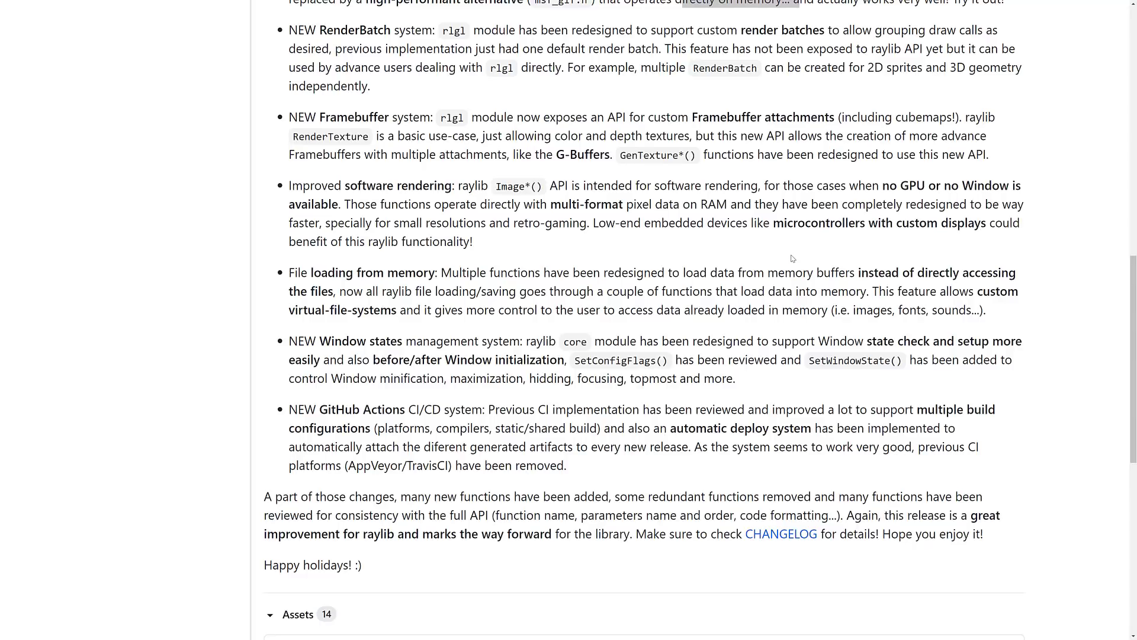
mouse_move(552, 108)
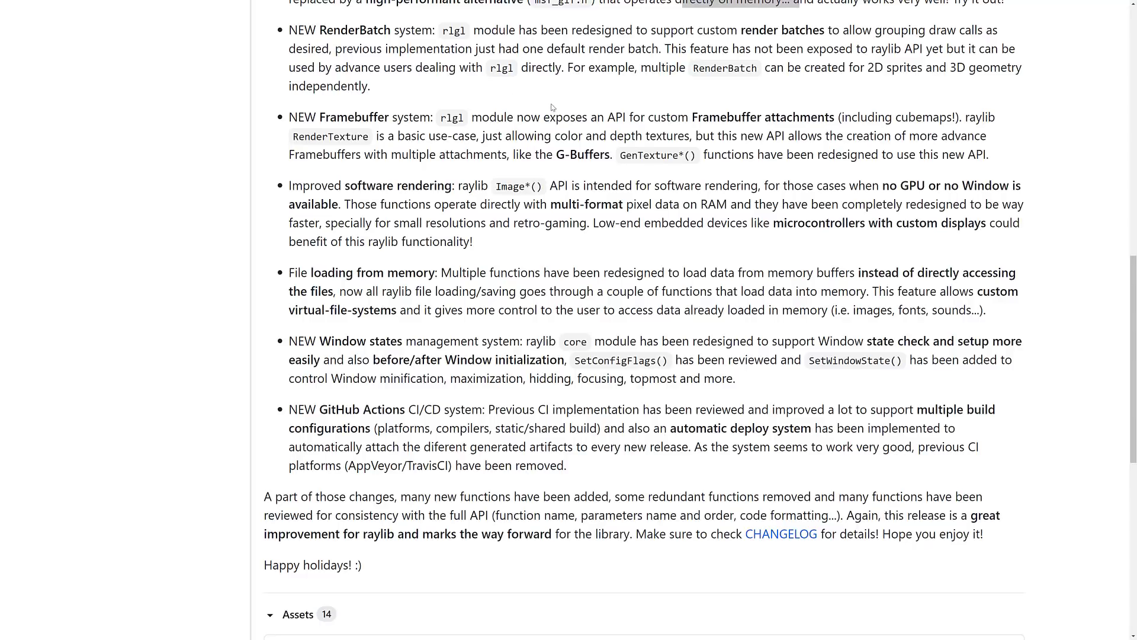
mouse_move(609, 215)
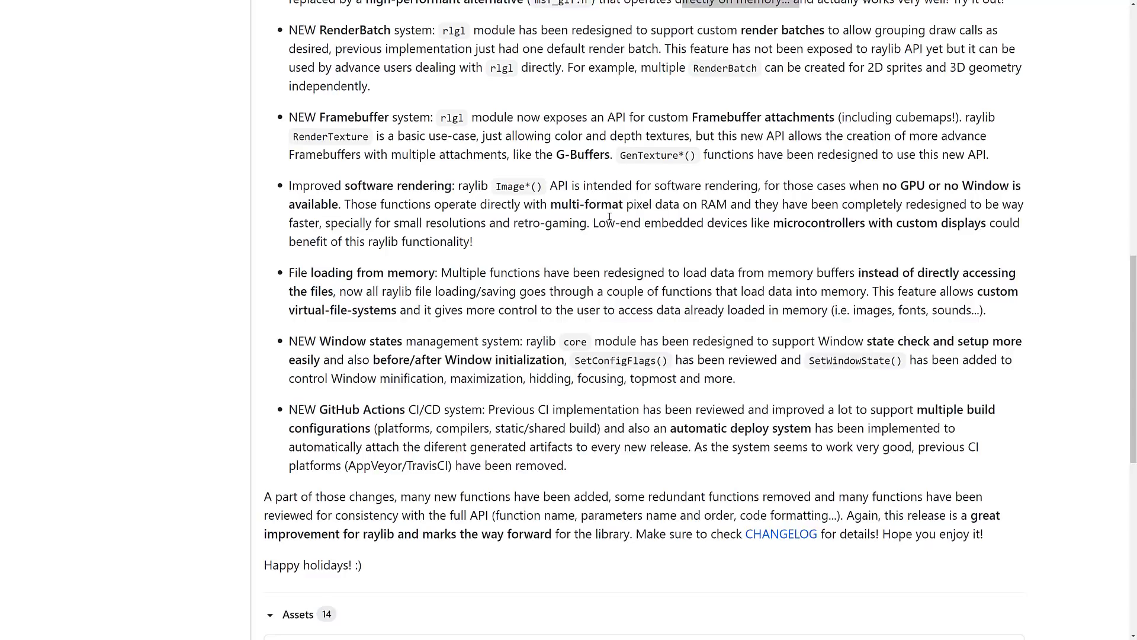
mouse_move(923, 95)
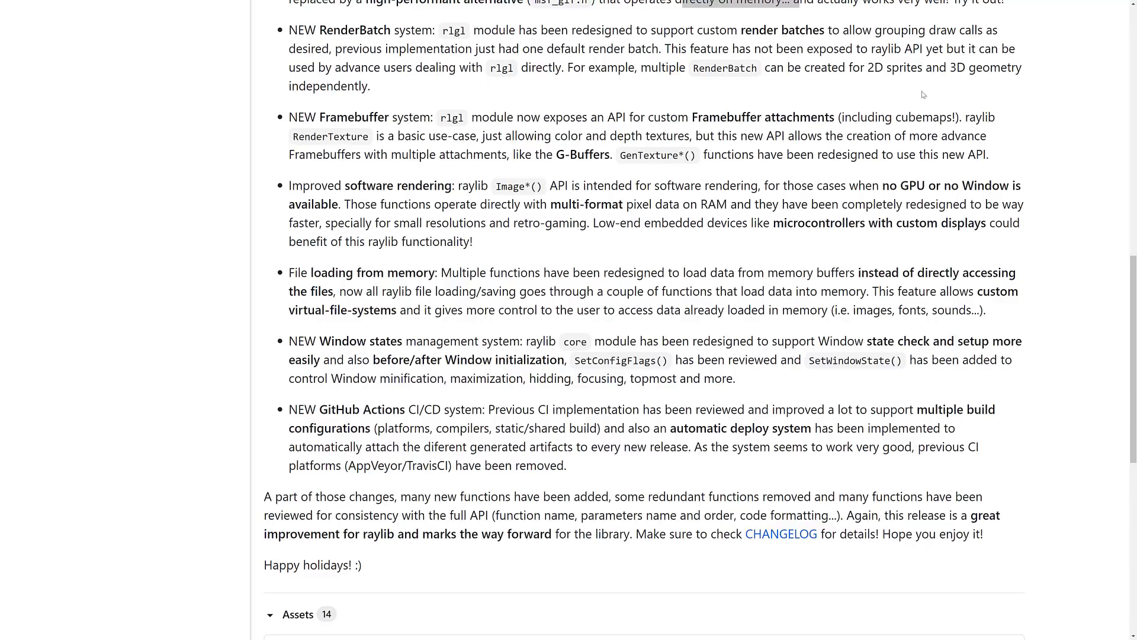
mouse_move(889, 135)
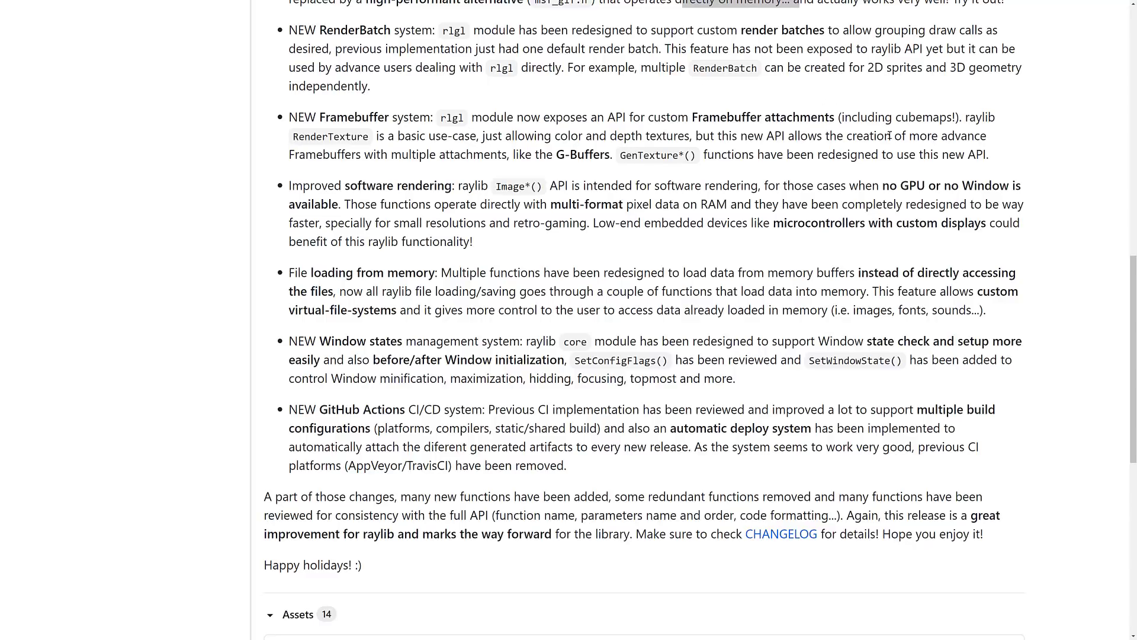
scroll("down", 3)
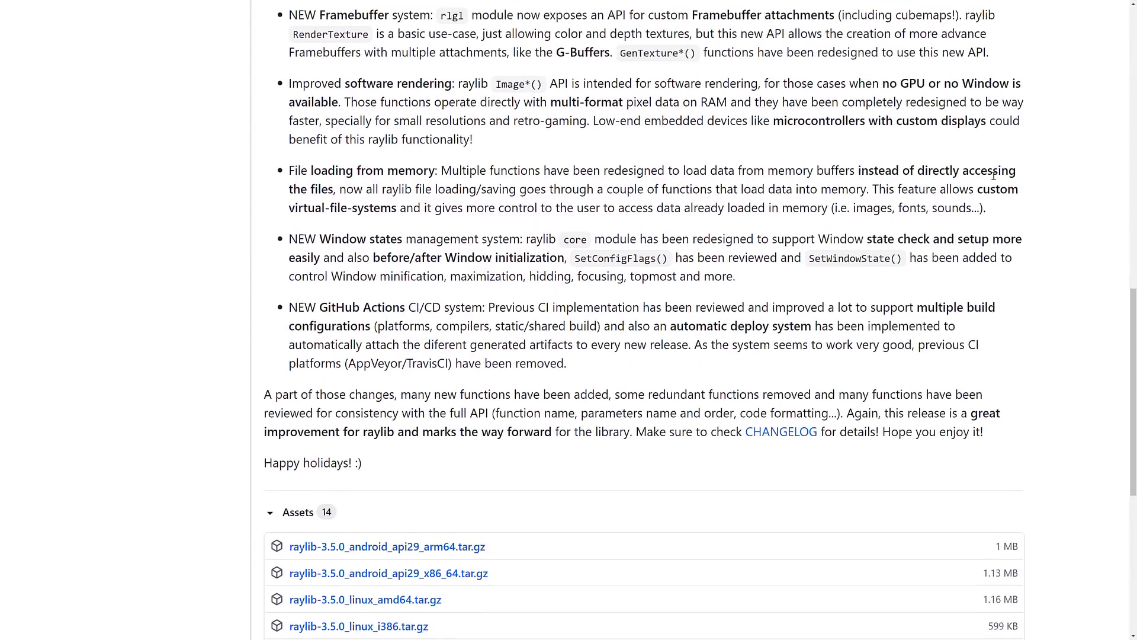
Step: Scroll the Assets list to show the Android archives through the Windows packages and installer
scroll("up", 3)
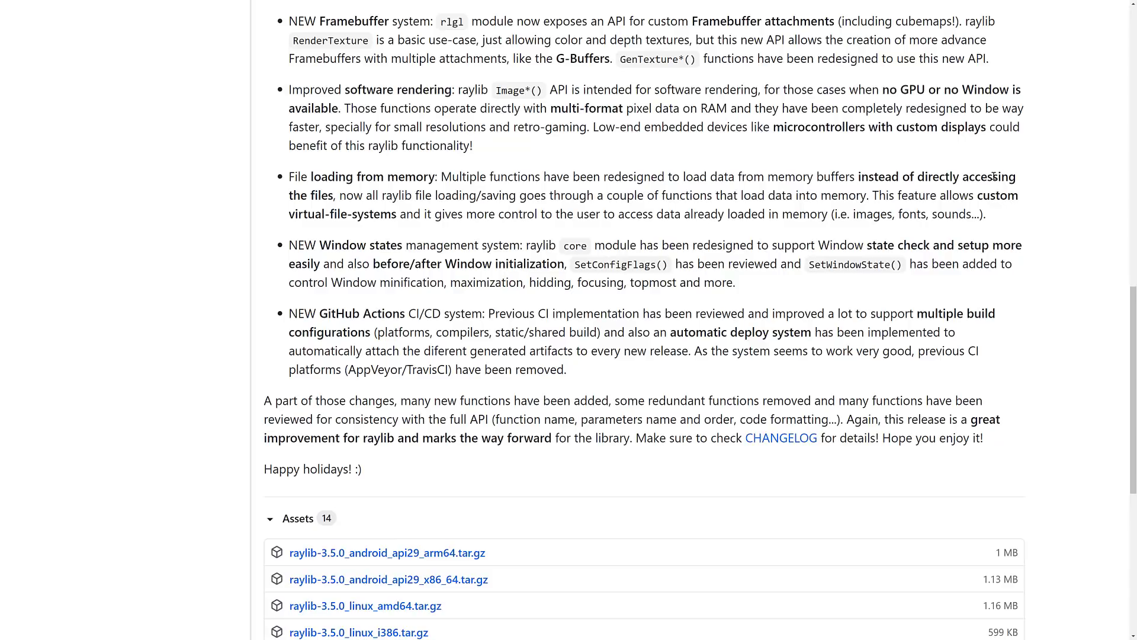
mouse_move(11, 20)
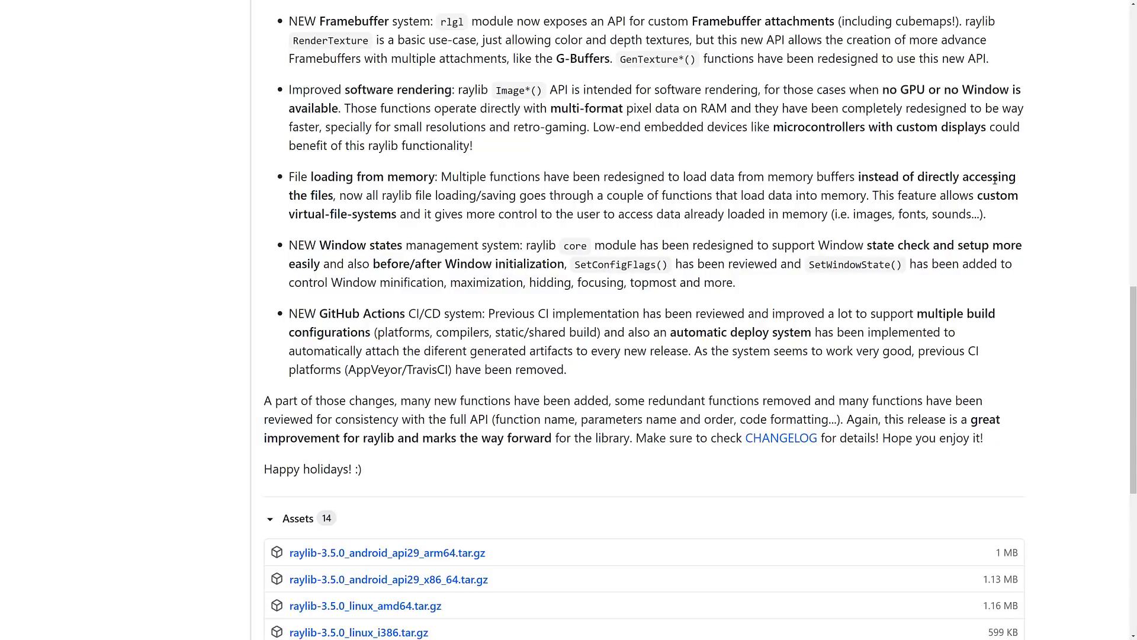
scroll("down", 3)
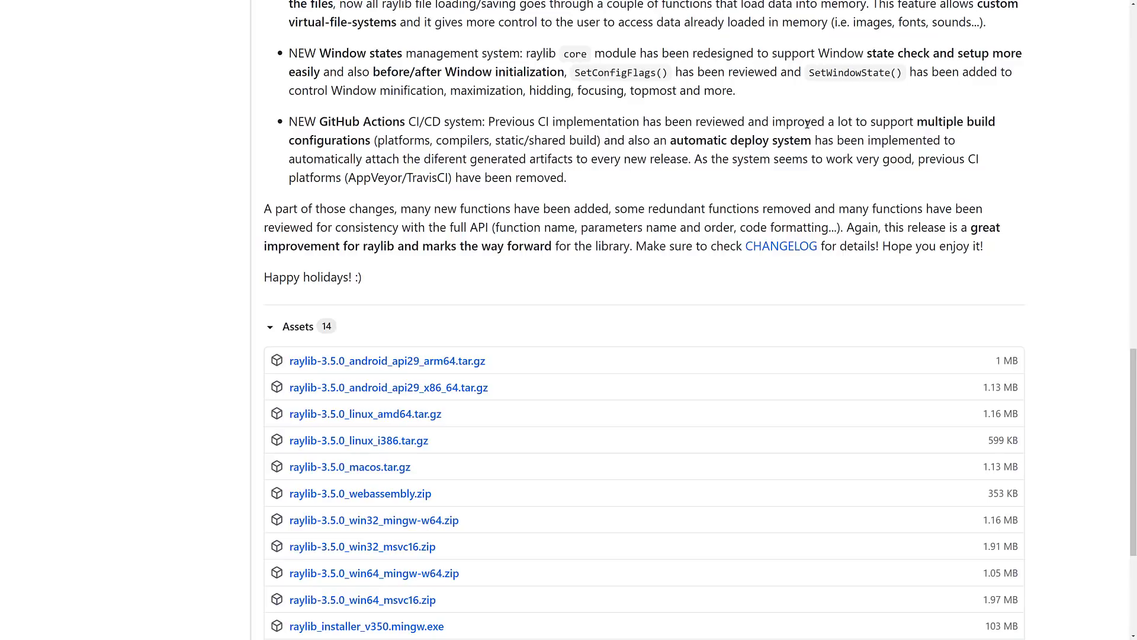
Step: Scroll to the bottom of the 14 assets, including installers and source code archives
scroll("down", 3)
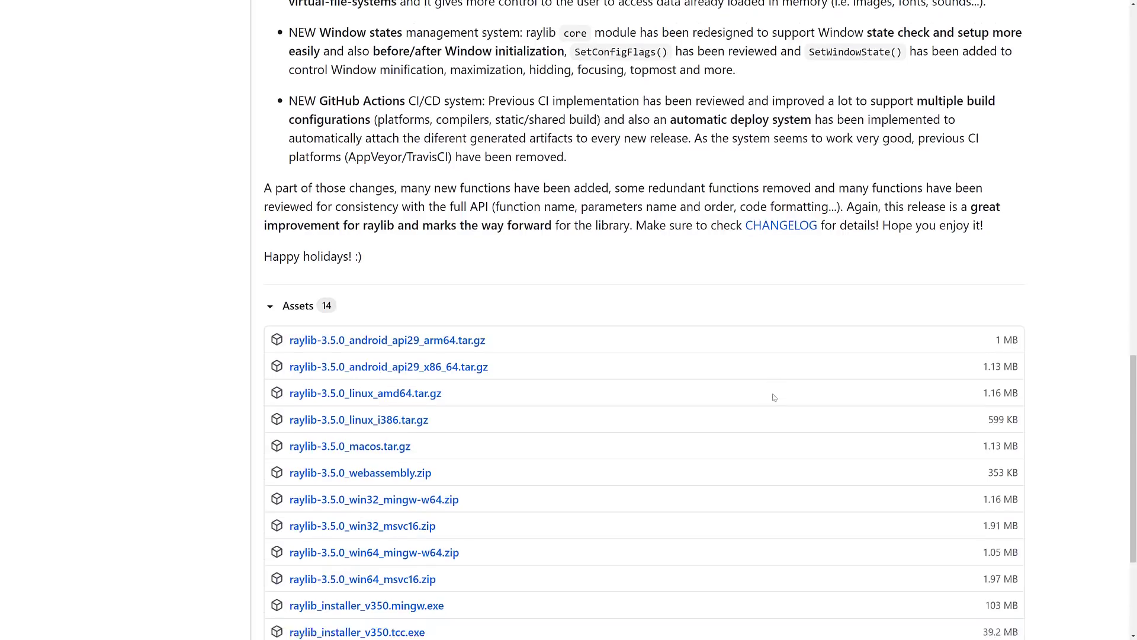
scroll("down", 3)
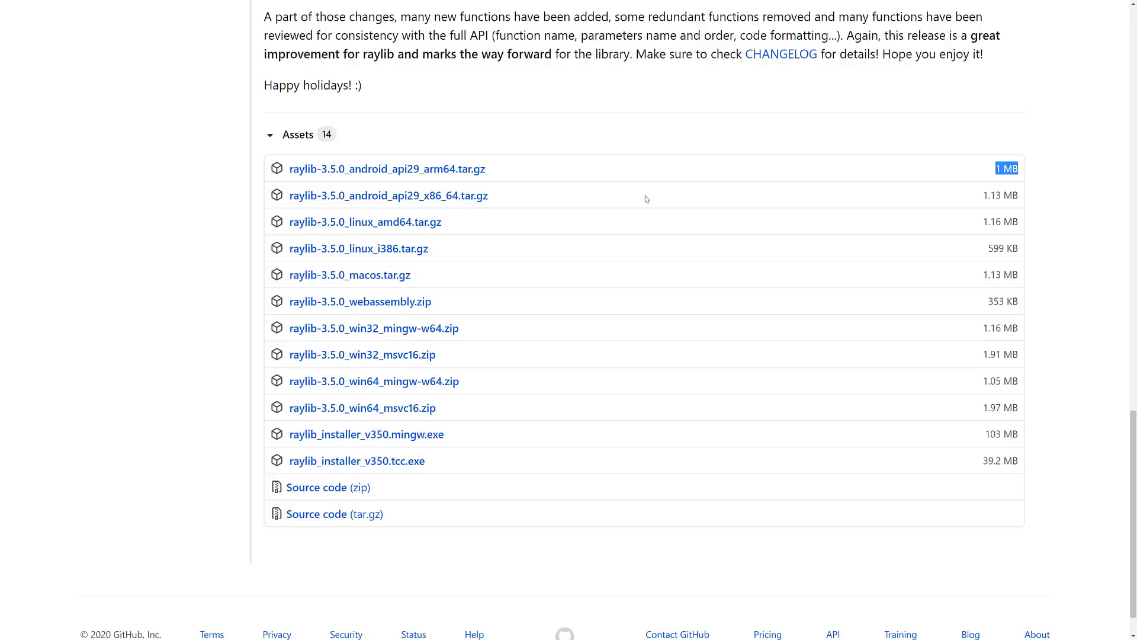
mouse_move(363, 407)
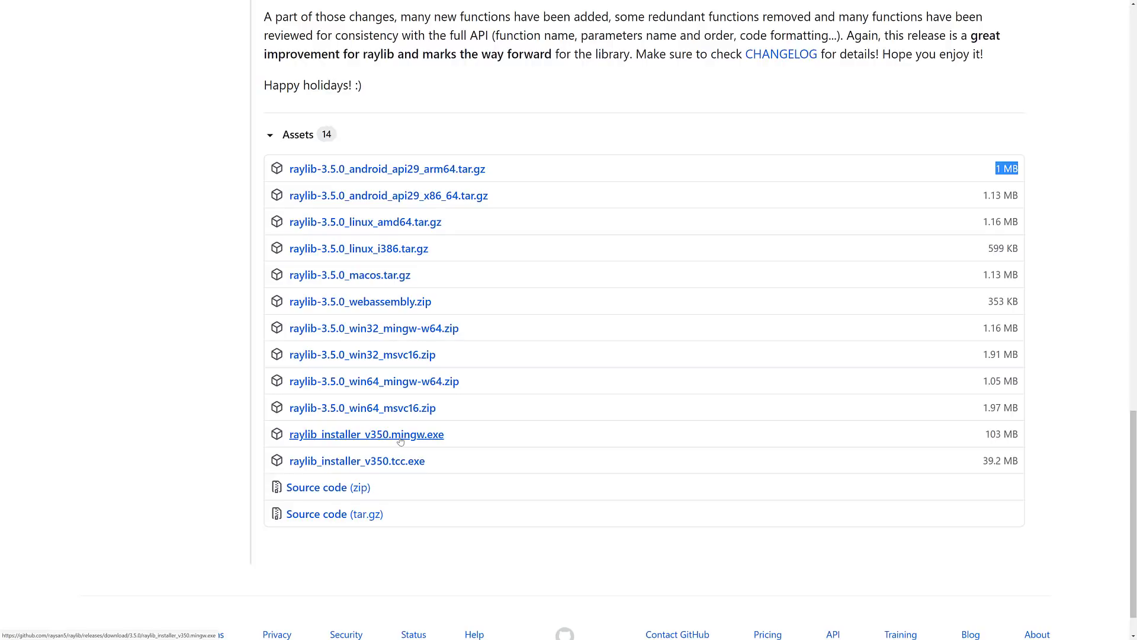
mouse_move(484, 394)
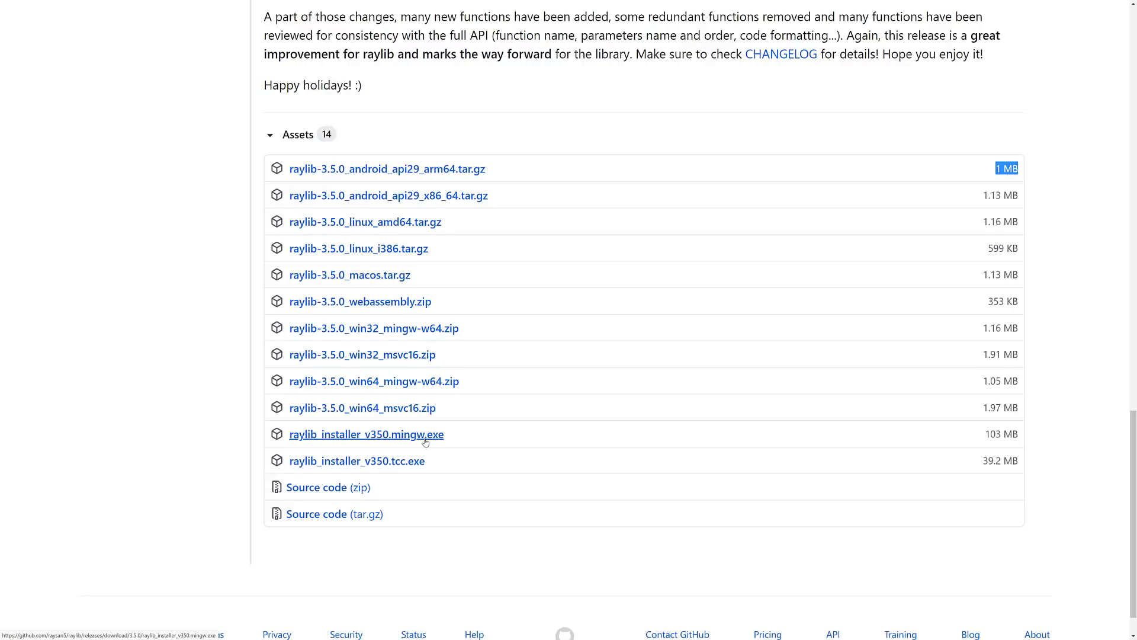
scroll("up", 3)
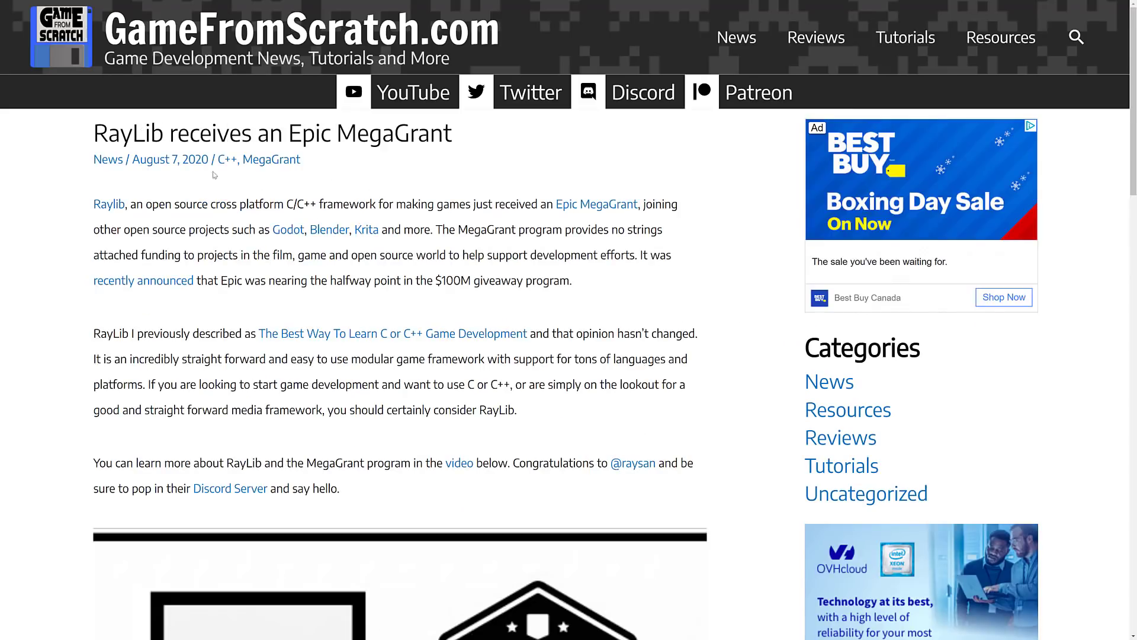
Step: Go from the article to raylib.com and browse its examples and games pages
left_click(109, 204)
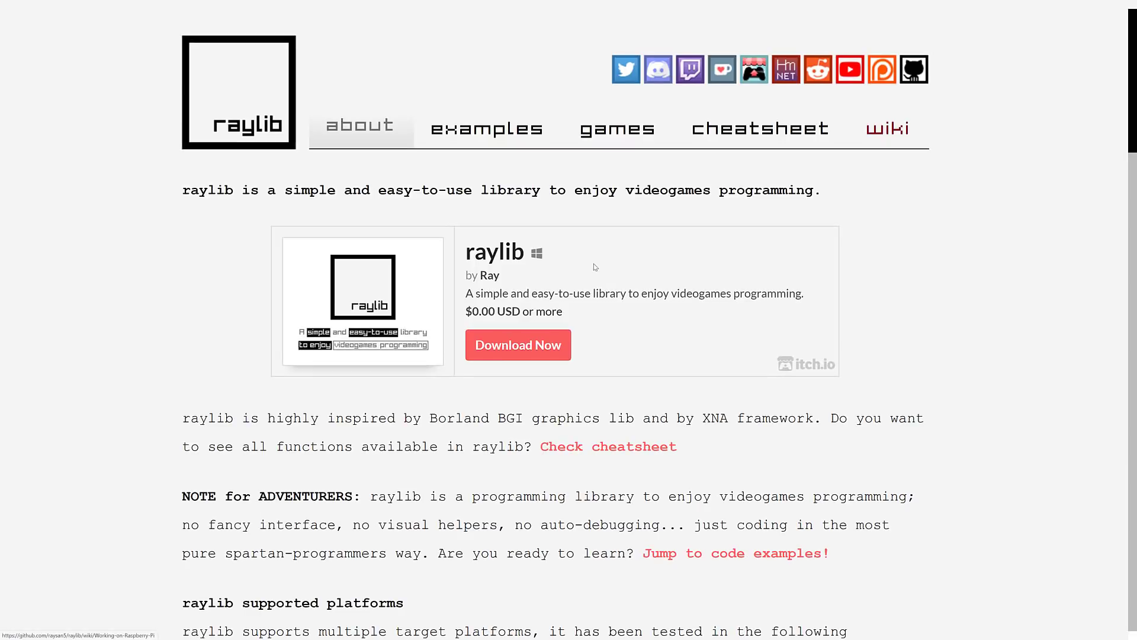
mouse_move(599, 267)
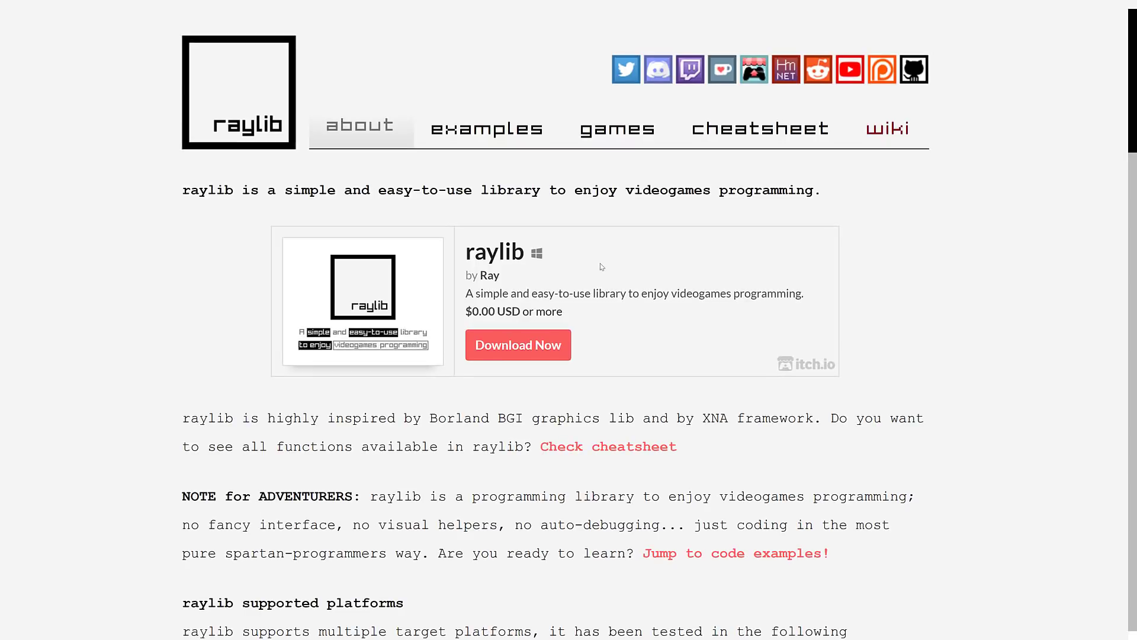
left_click(487, 128)
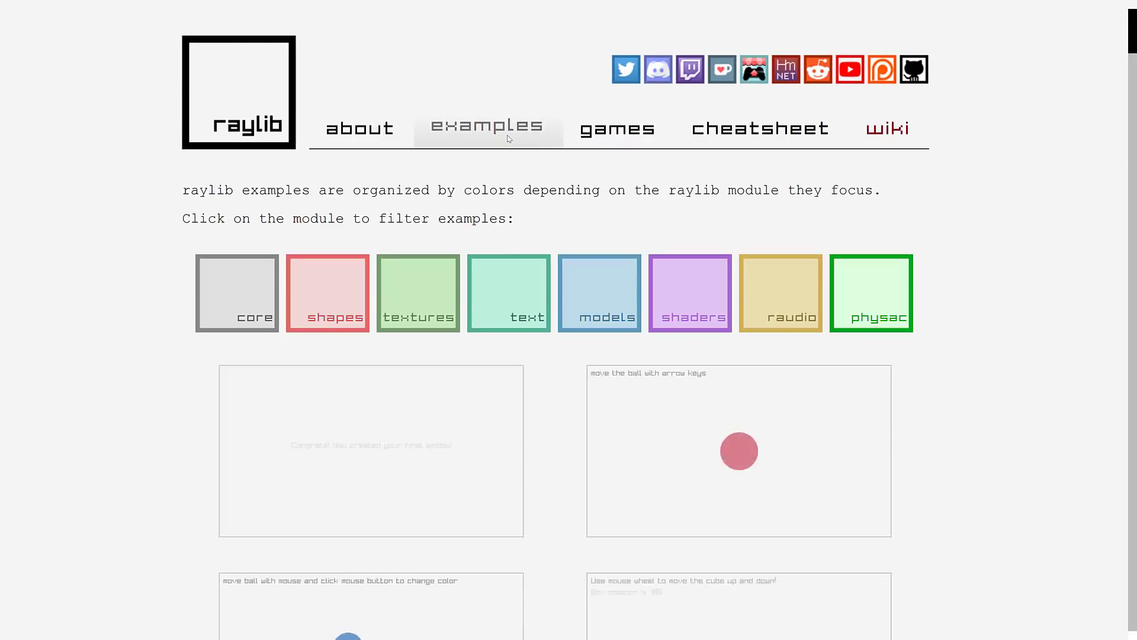
left_click(617, 128)
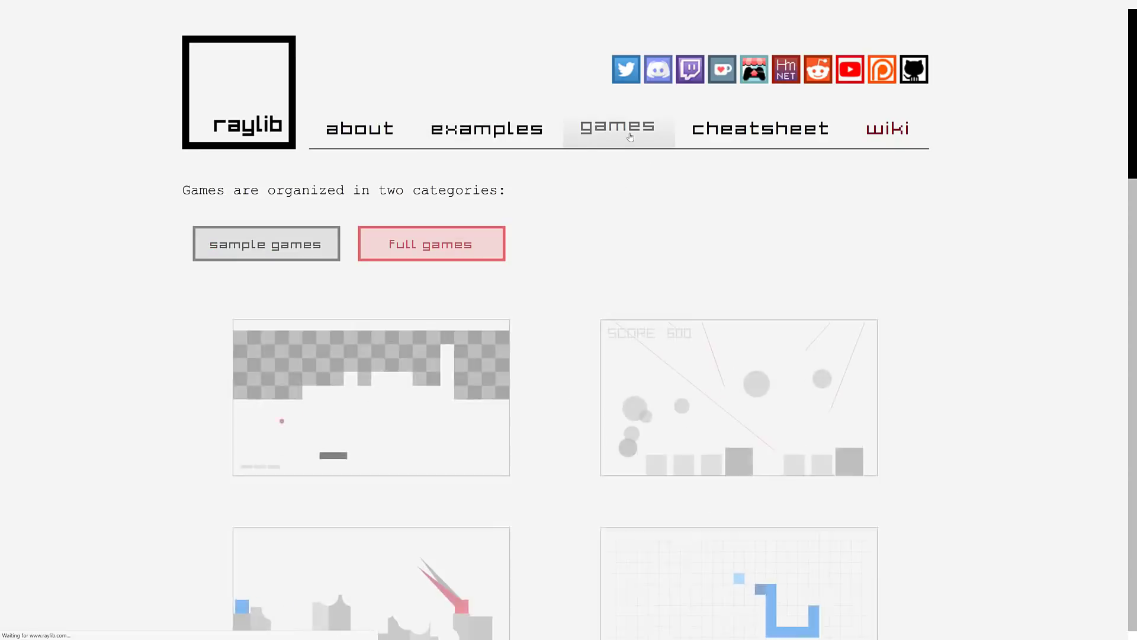
scroll("down", 3)
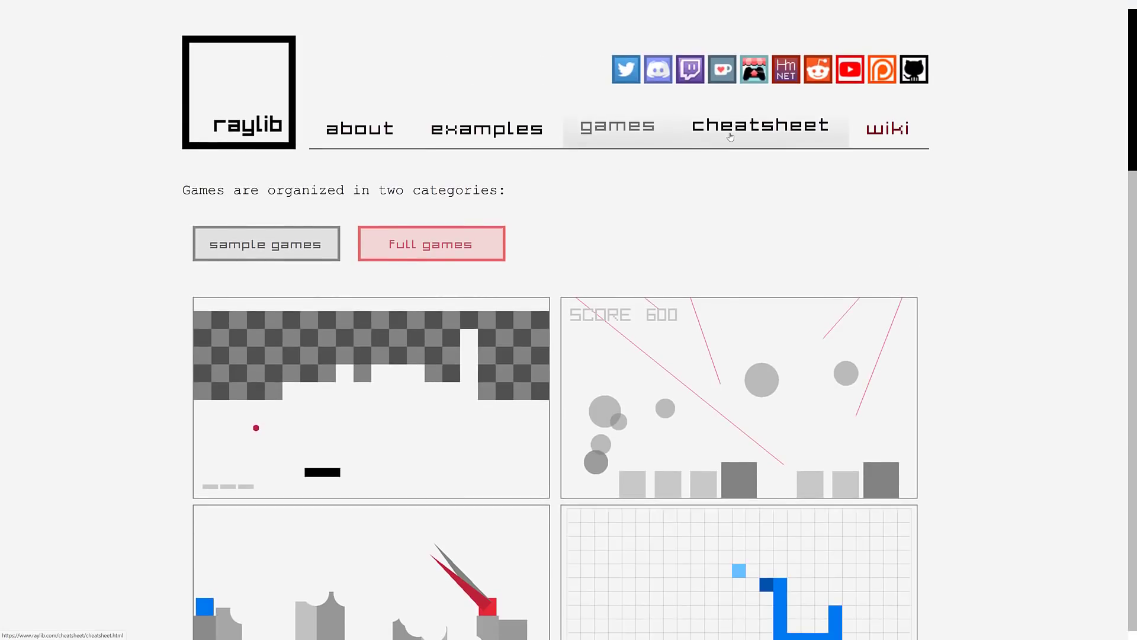
Step: Look over the raylib functions cheatsheet, then return to the games page
left_click(759, 127)
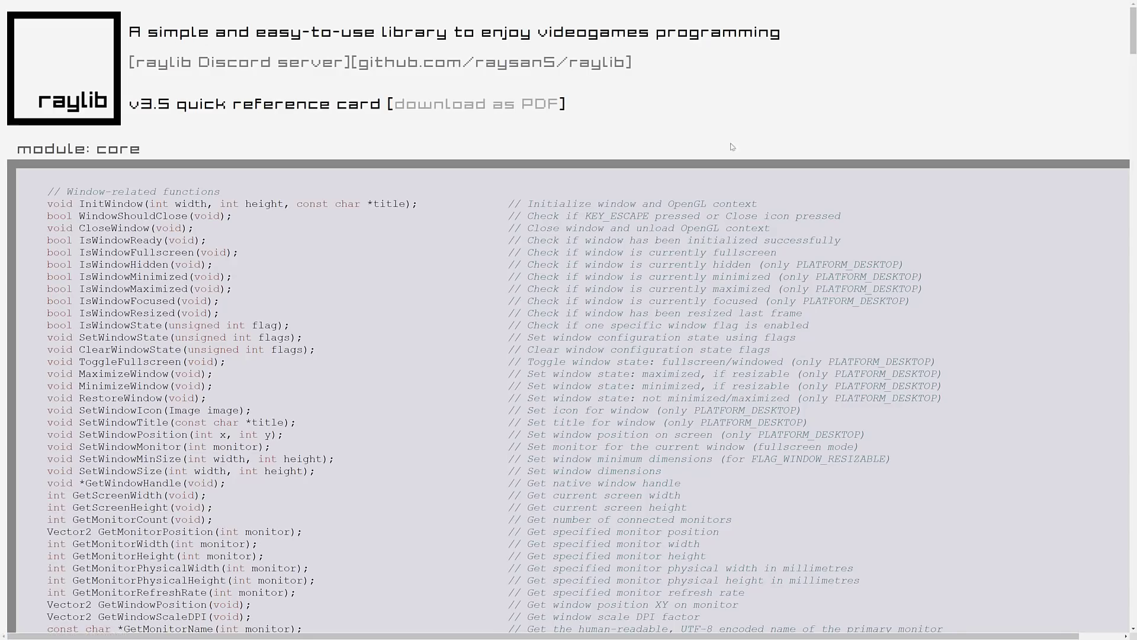
scroll("down", 3)
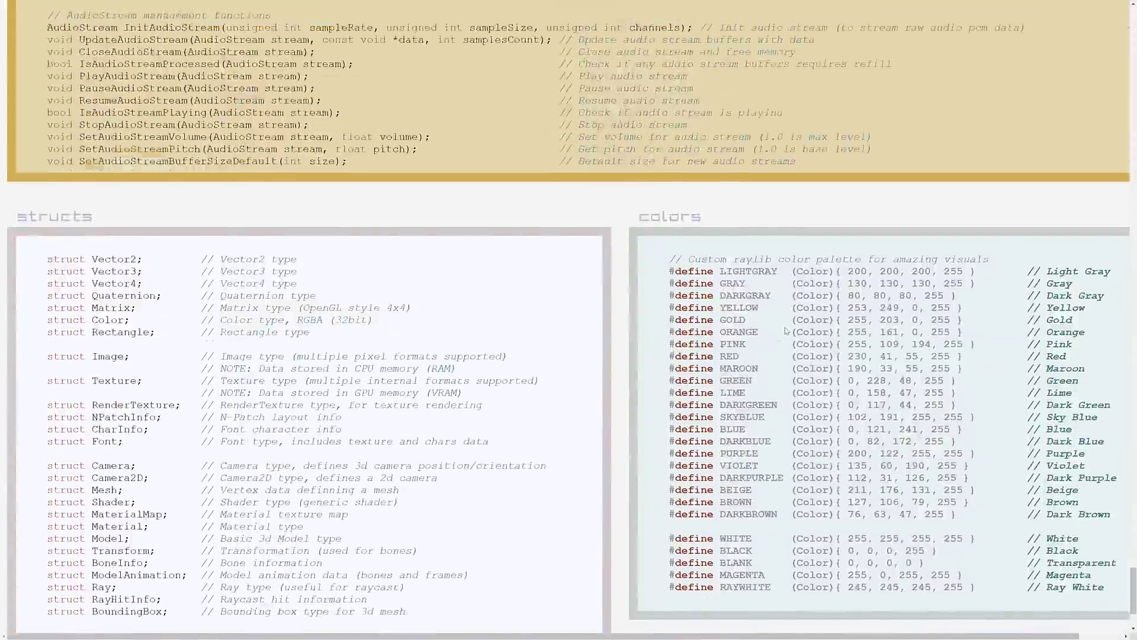
left_click(617, 127)
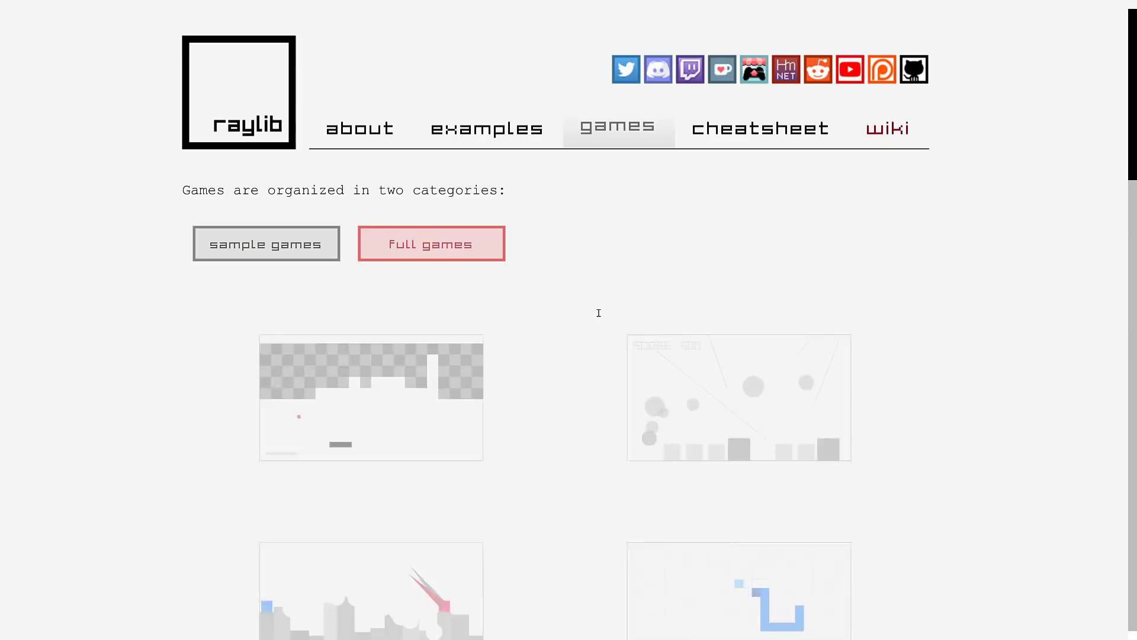
mouse_move(882, 69)
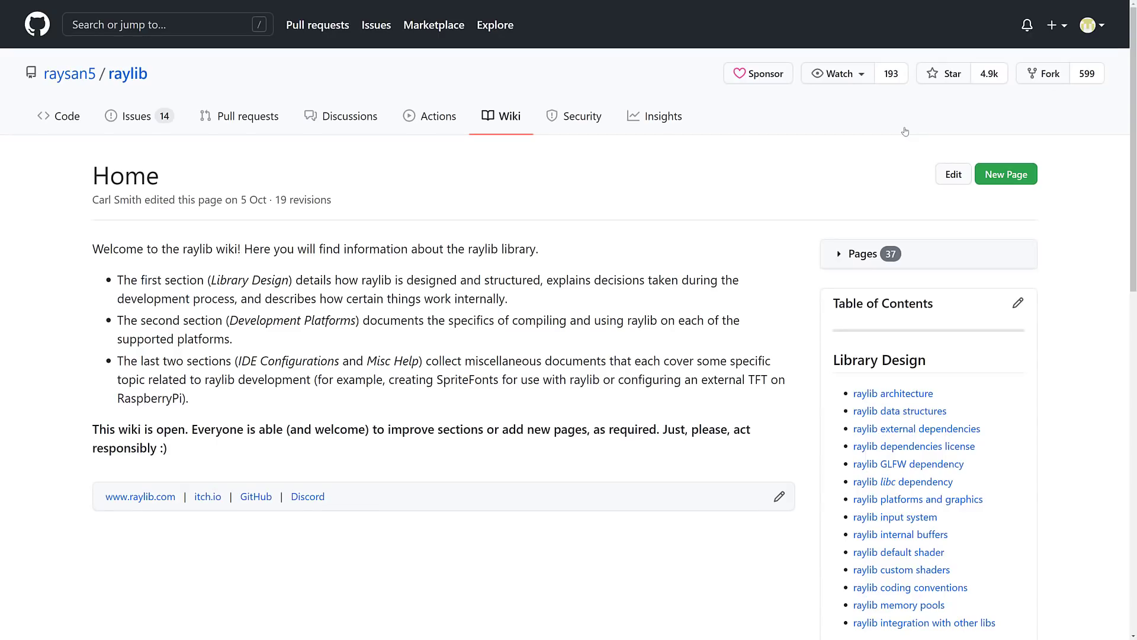
Step: Scroll the wiki home down its table of contents to the Misc Help and FAQ entries
scroll("down", 3)
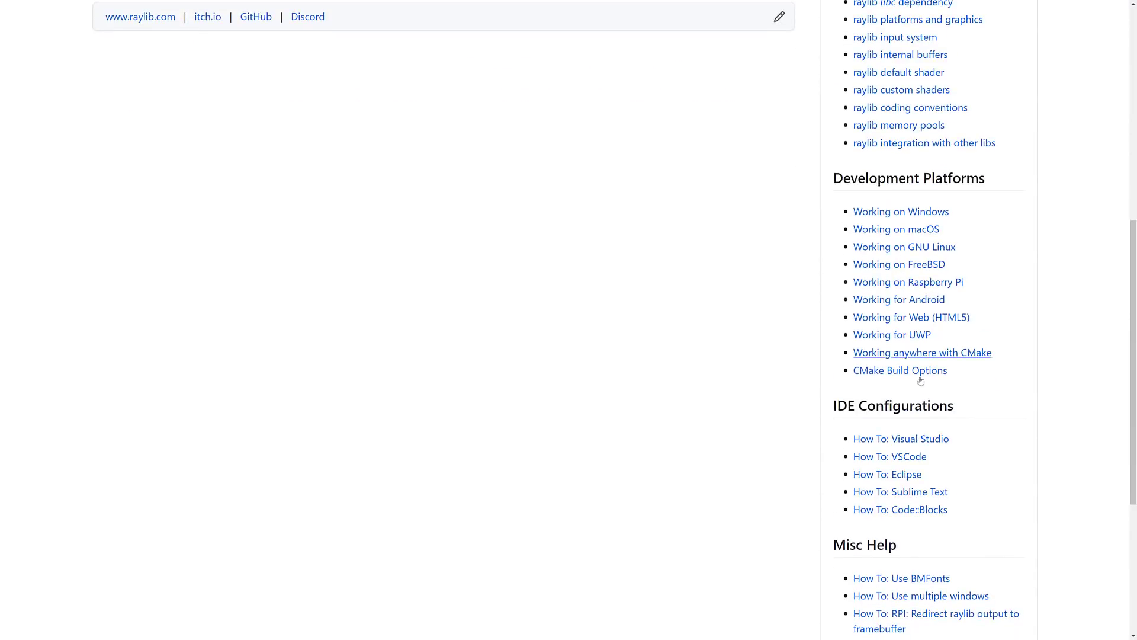
mouse_move(951, 360)
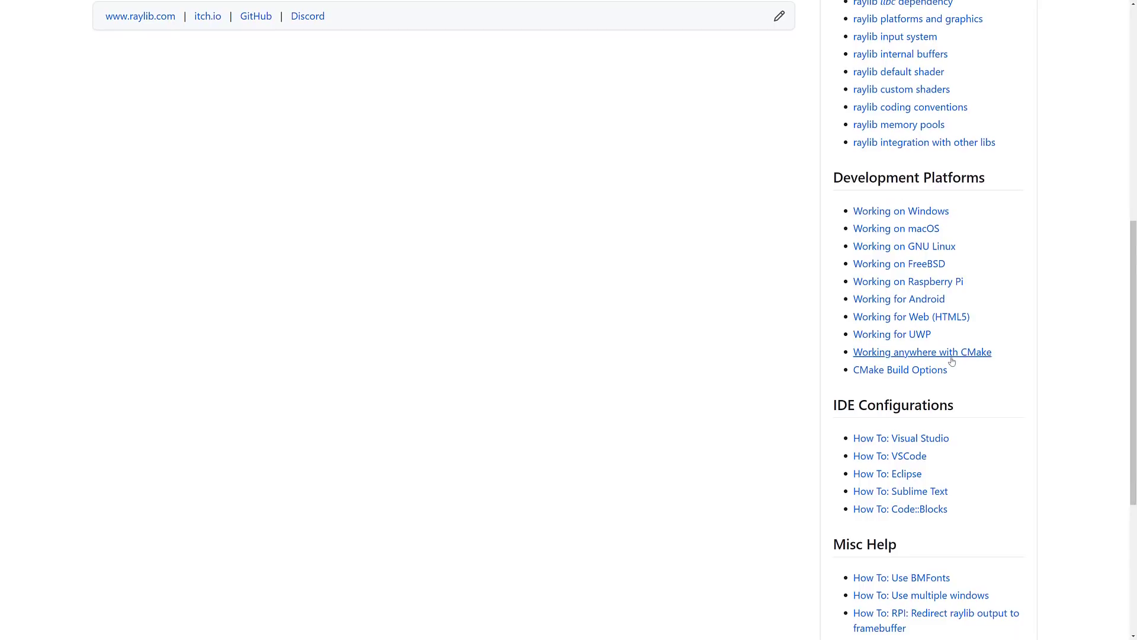
scroll("down", 3)
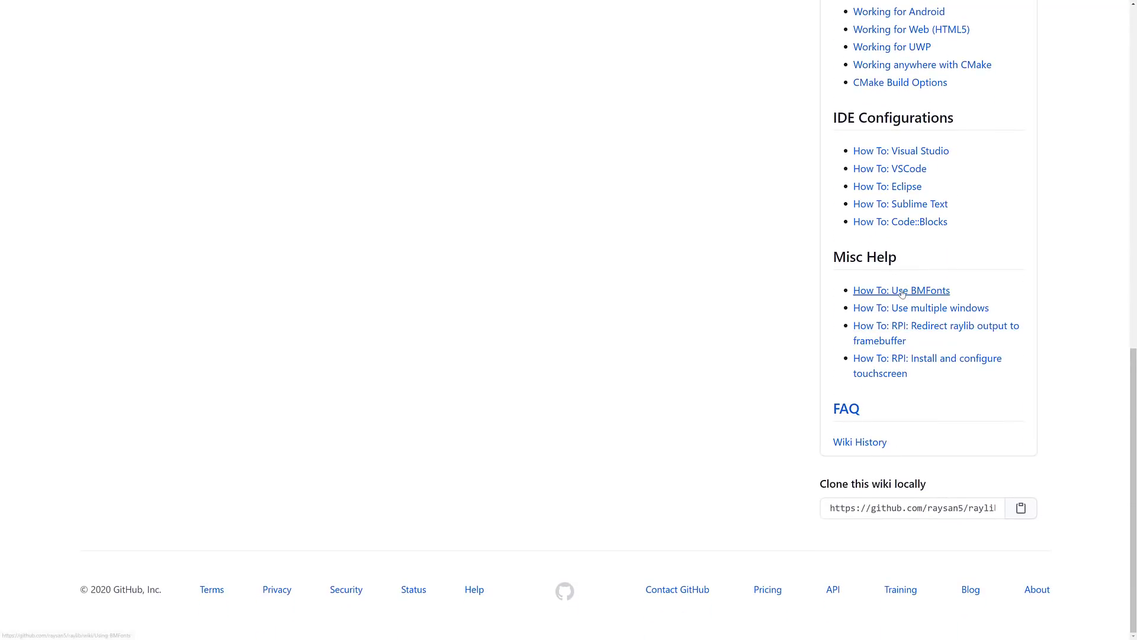